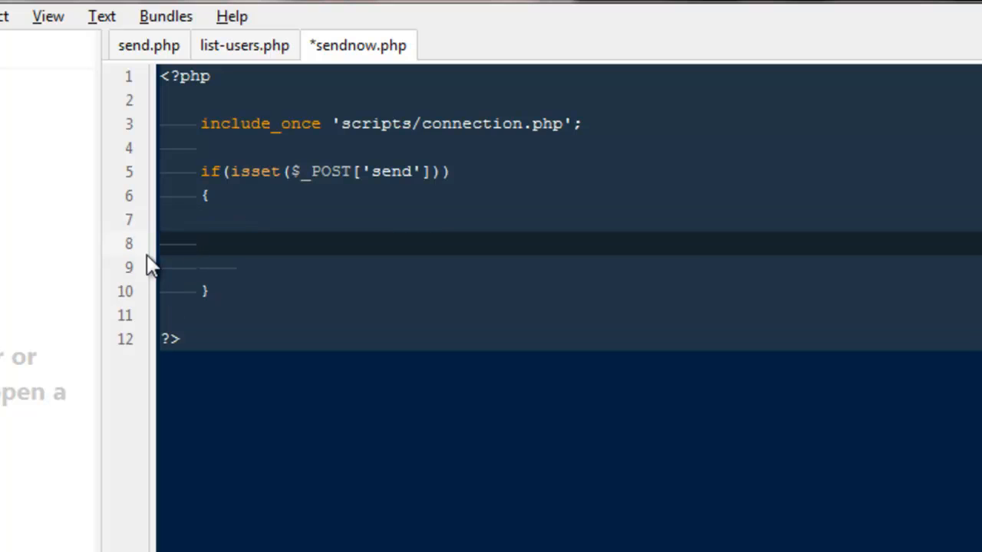
Write the for loop header iterating $x from 0 while $x < count($_POST).
type("(for")
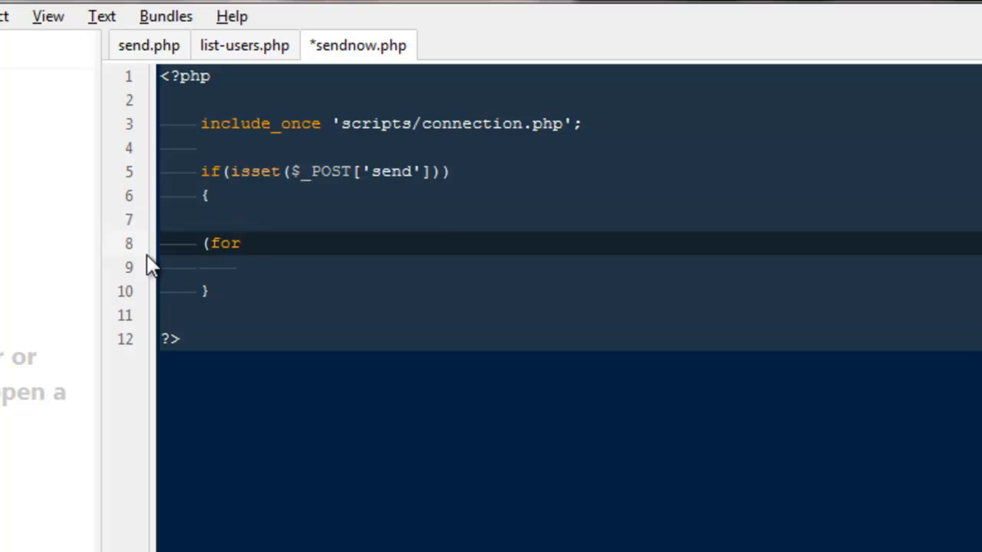
key("Backspace")
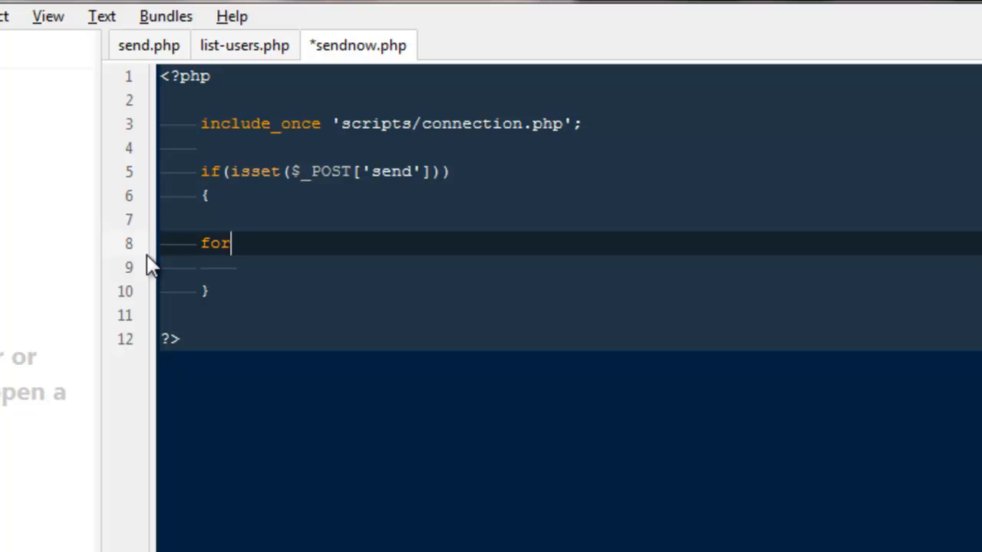
type("($")
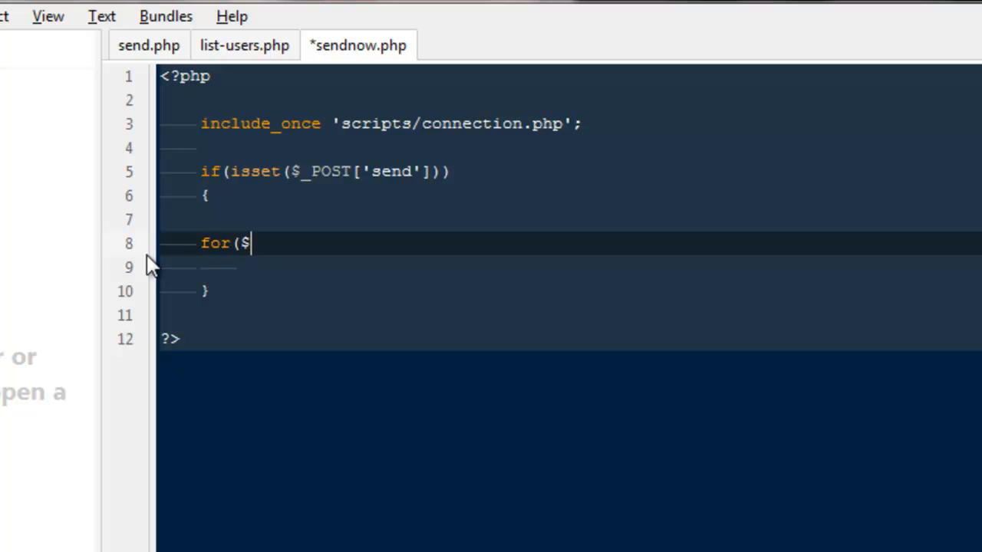
type("x = 0")
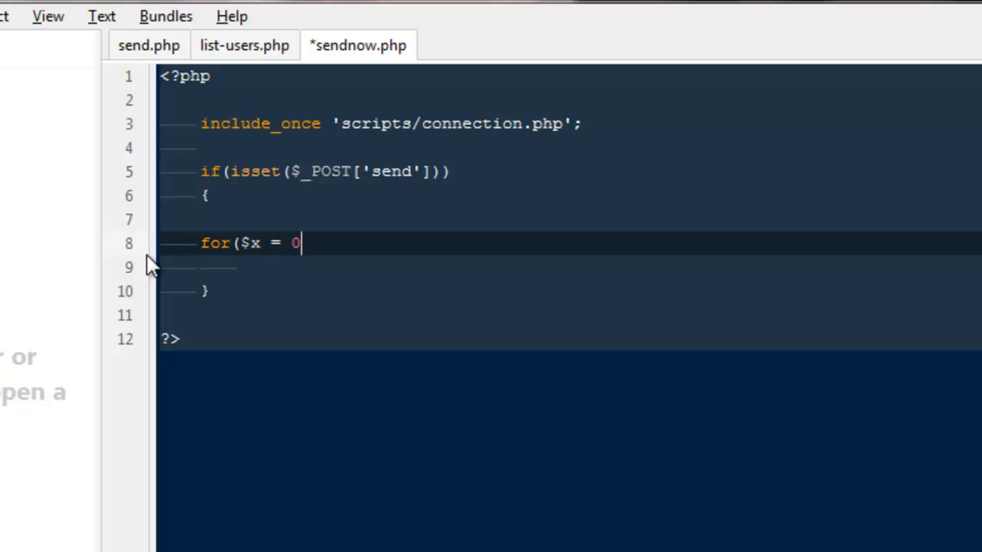
type("; $")
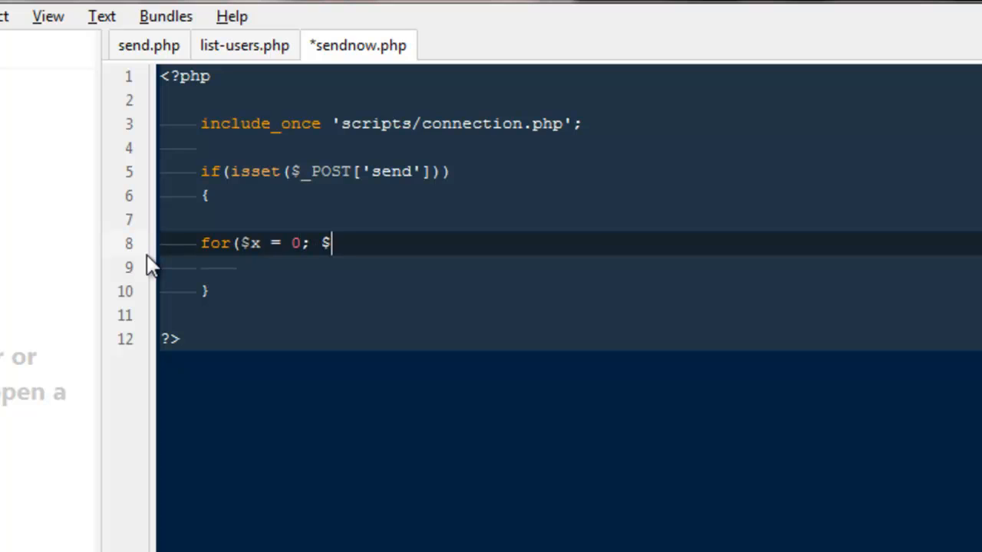
type("x <")
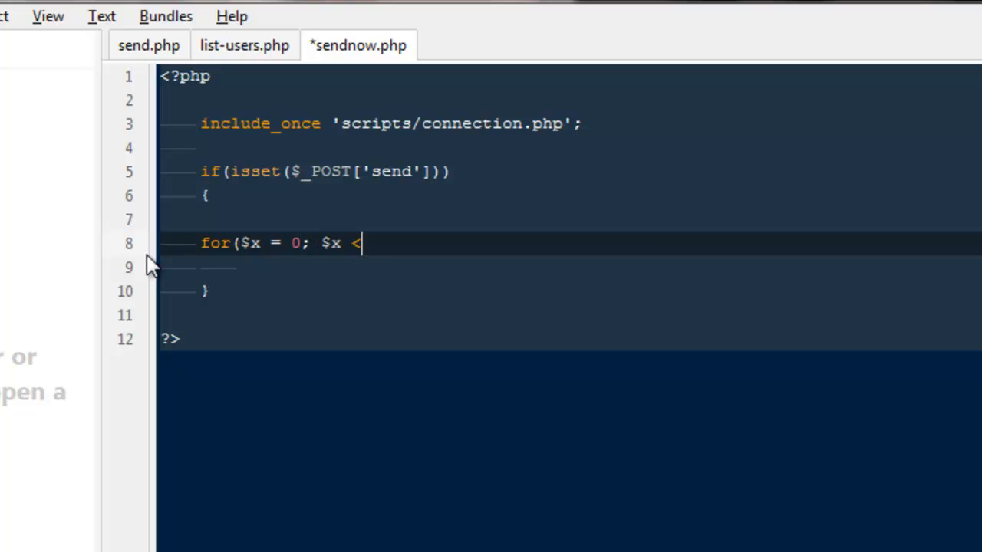
type("count")
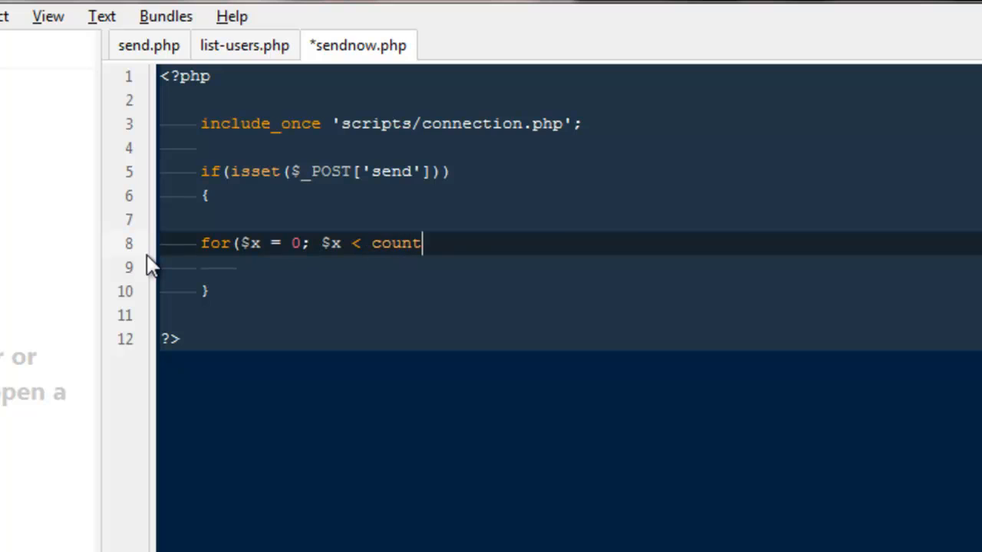
type("($_")
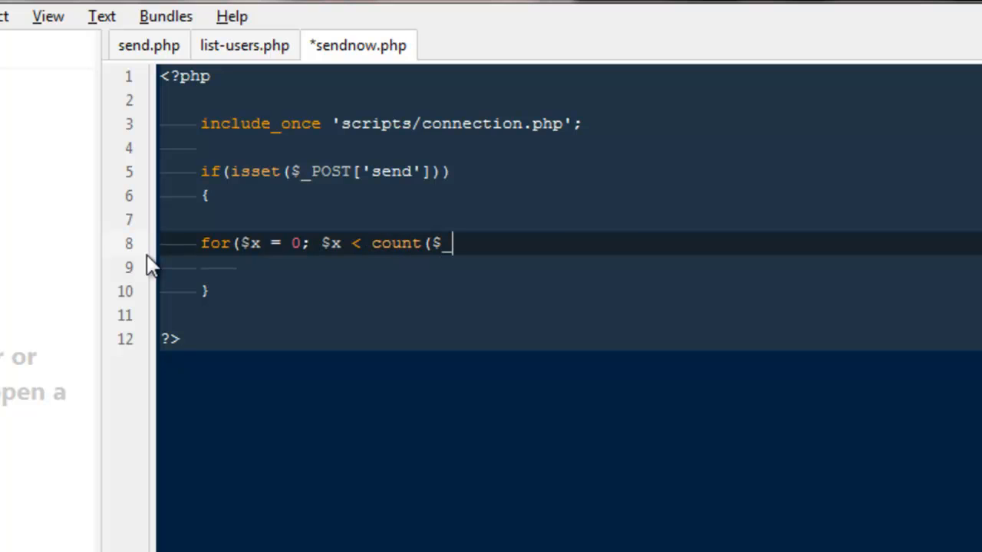
type("POST)")
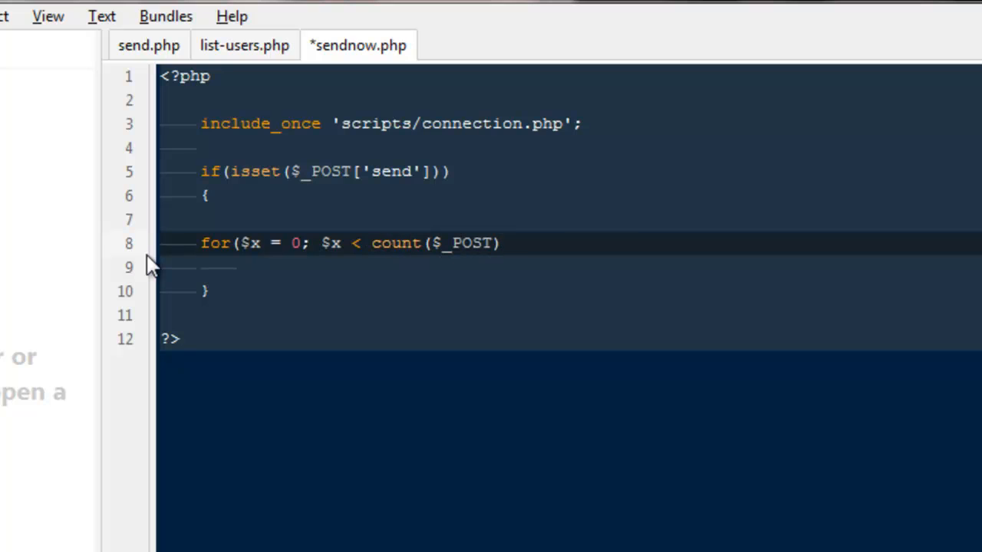
type(");")
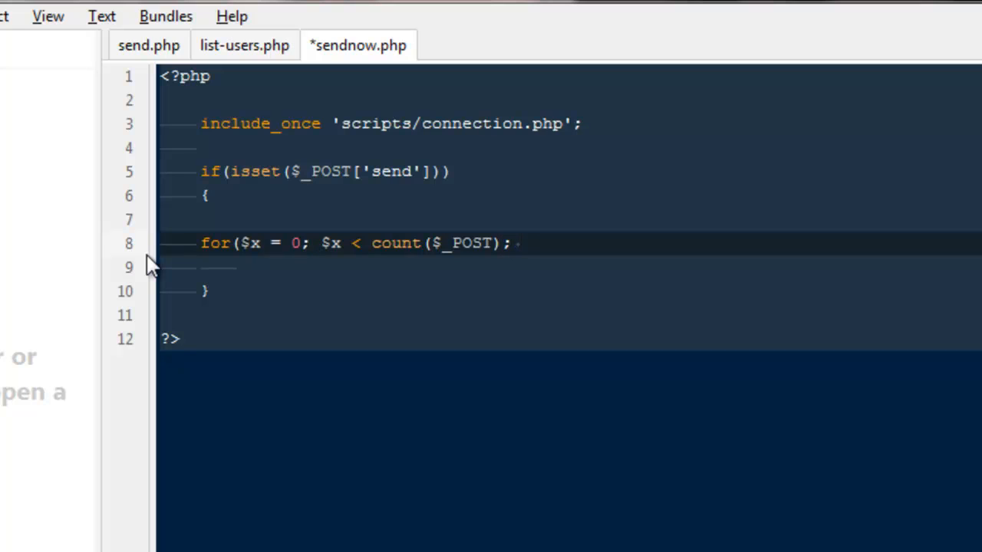
type("$x++)")
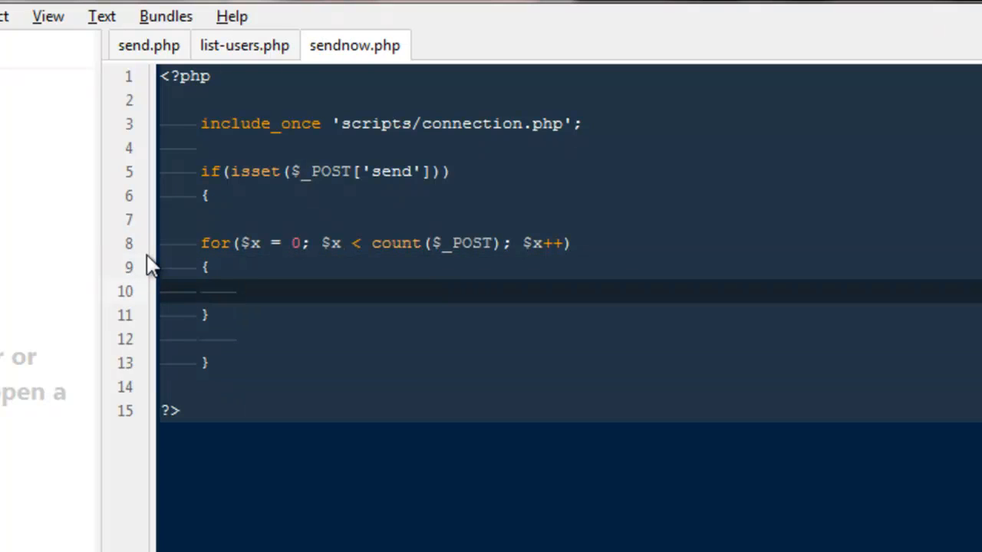
Inside the loop, echo $_POST["email$x"]; for each pass.
type("echo")
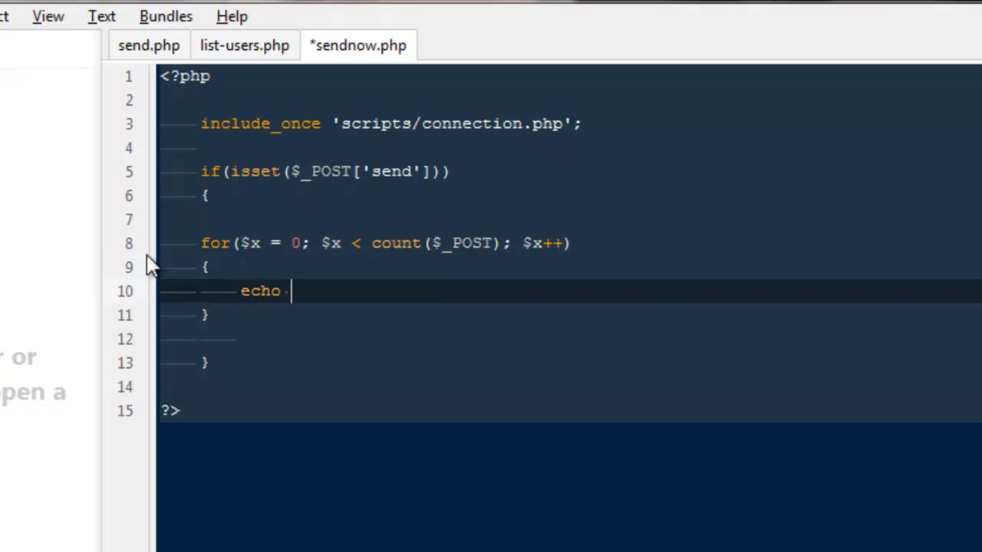
type("$_P")
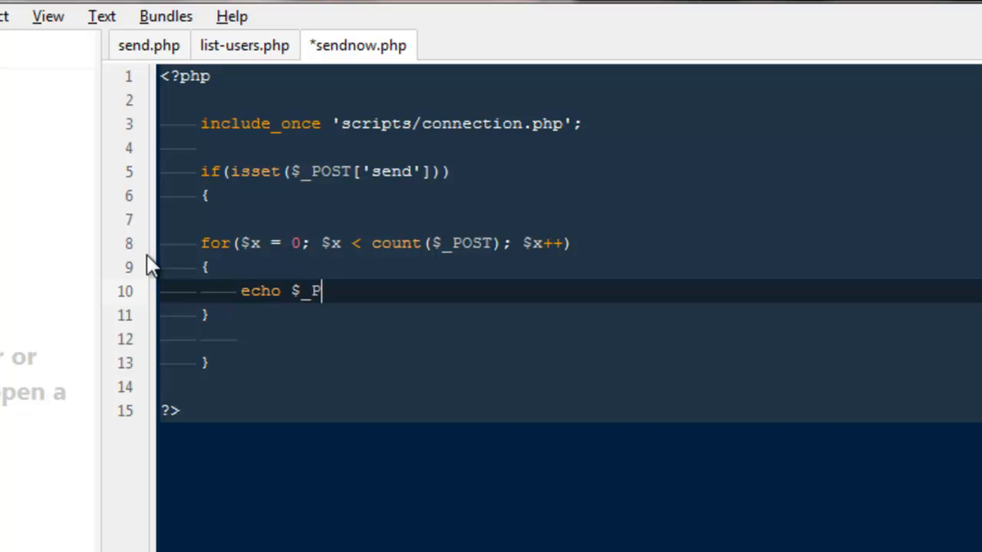
type("OST")
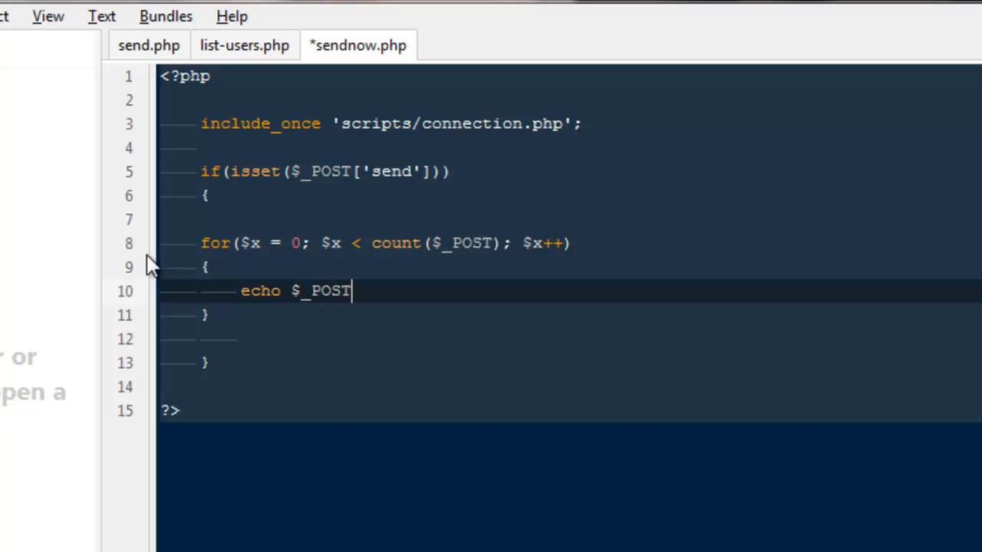
type("['email']")
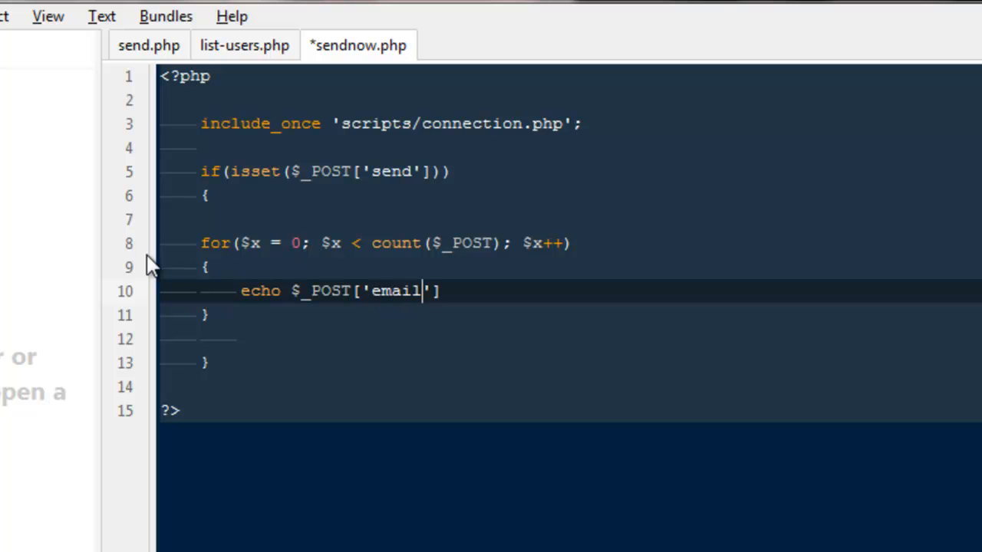
type("$x\"")
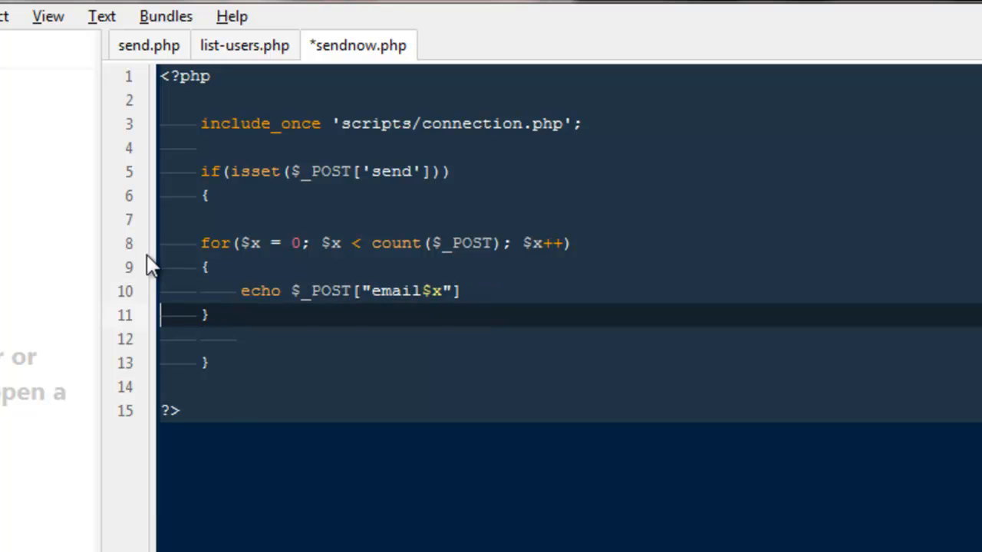
type(";")
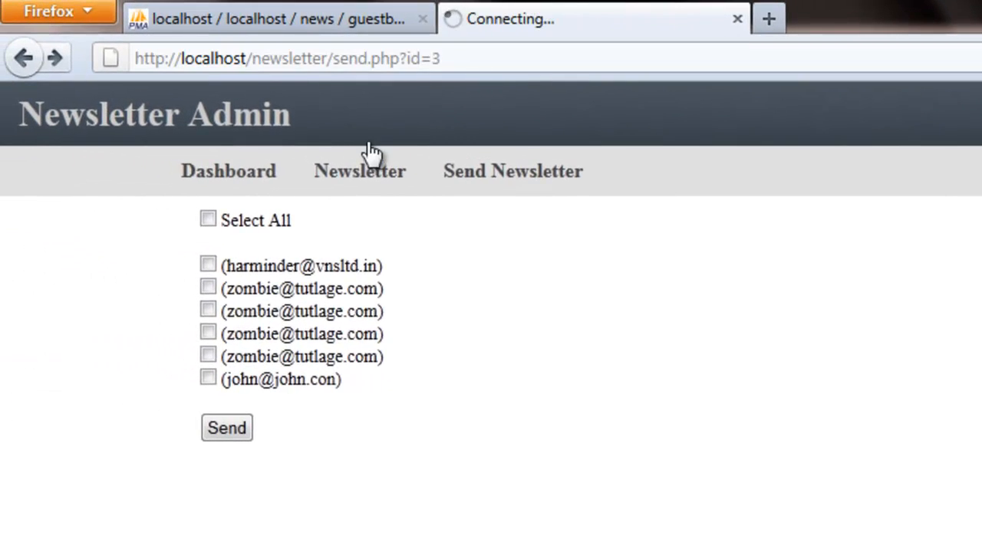
Tick Select All and send, loading sendnow.php with every address echoed run together.
left_click(209, 221)
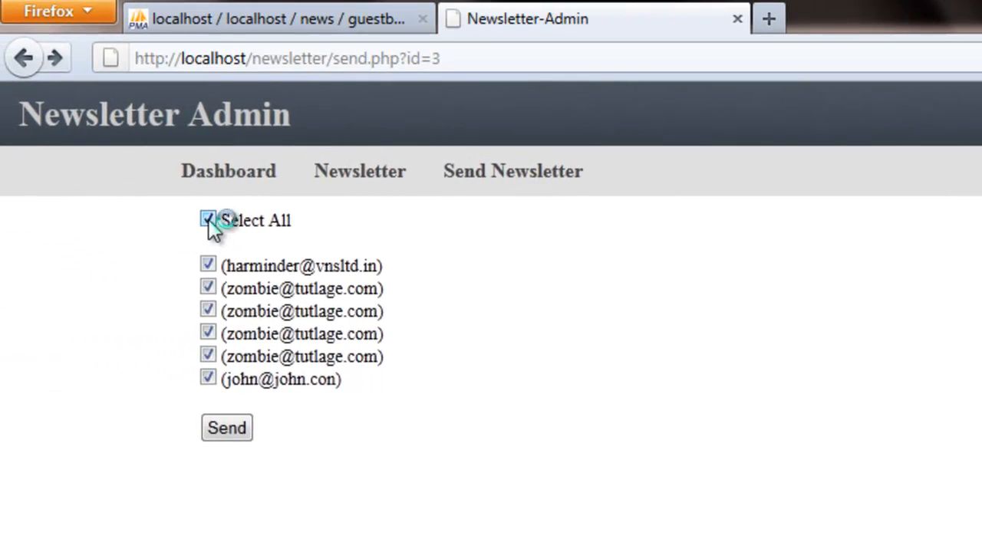
left_click(227, 427)
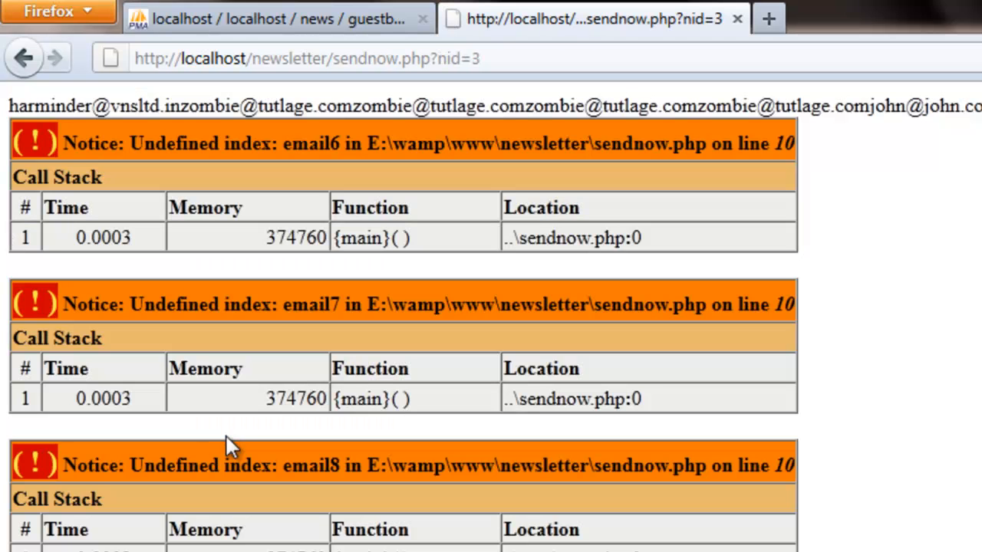
mouse_move(135, 536)
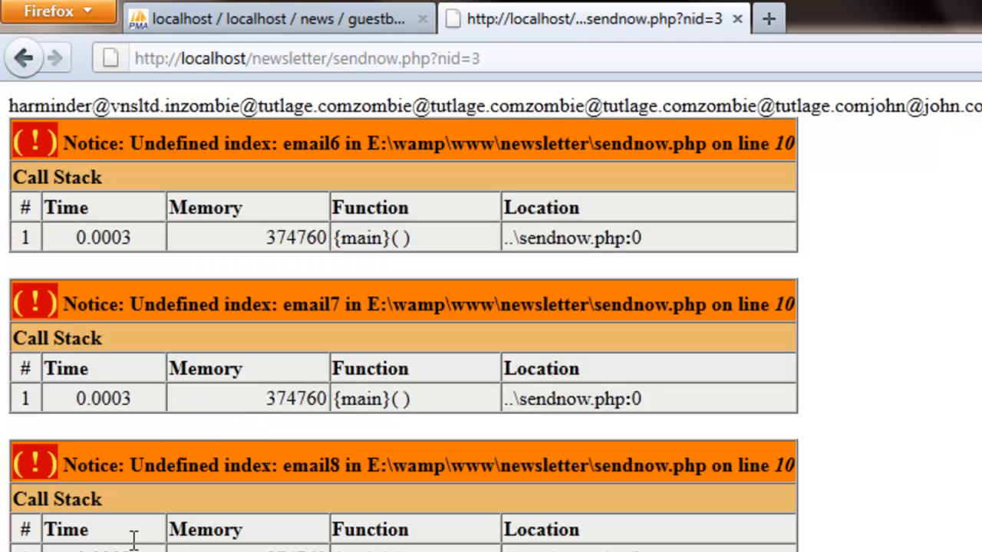
mouse_move(156, 534)
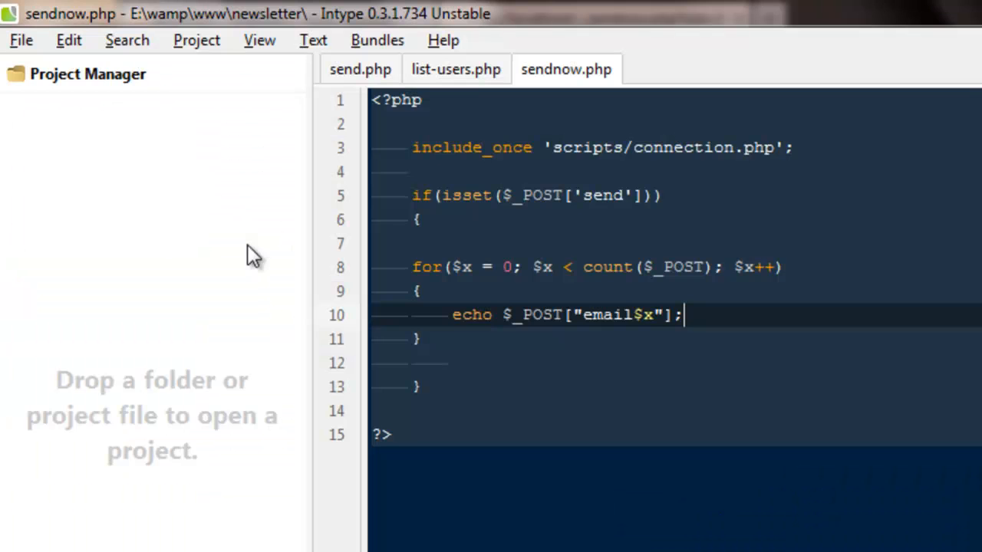
Concatenate an extra quoted string onto the echoed email so each prints on its own line.
type(".")
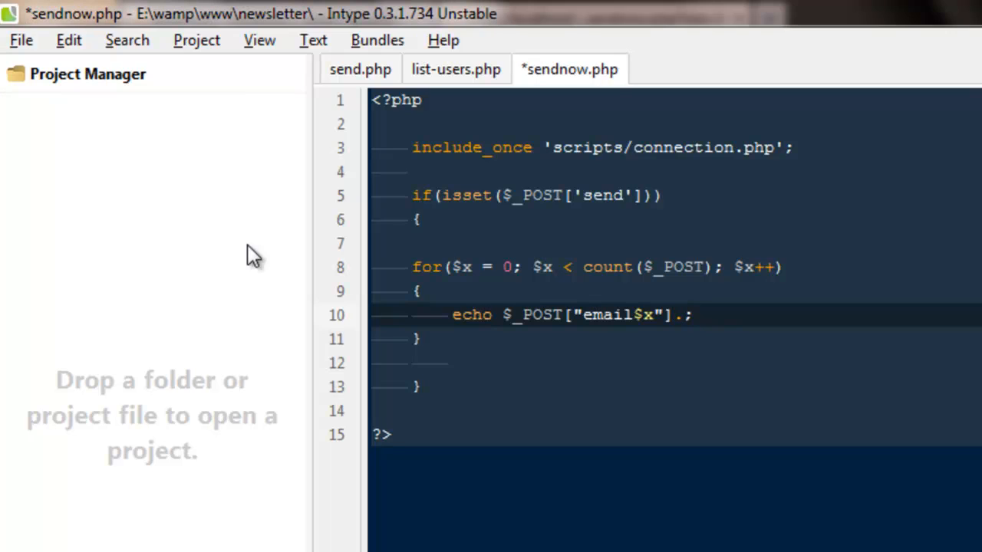
type("''")
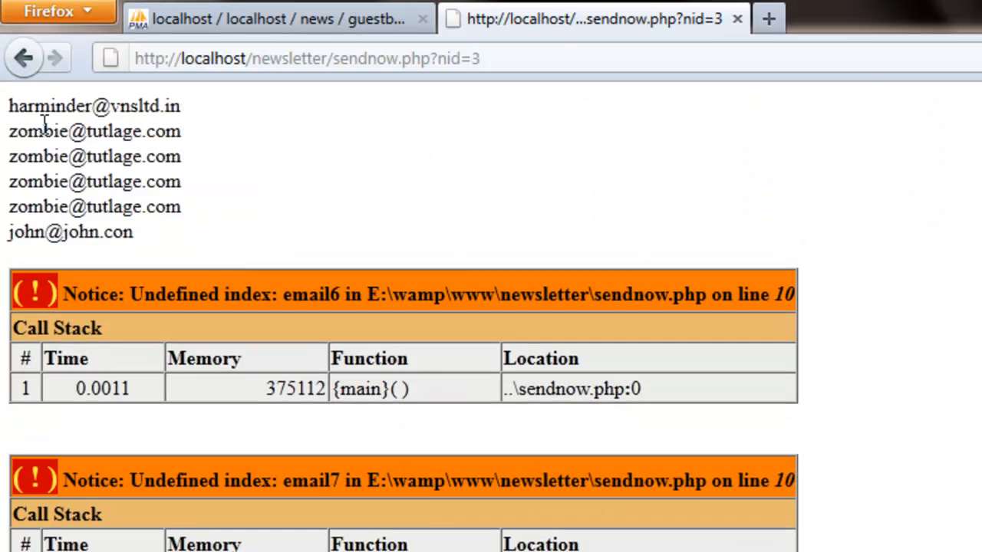
mouse_move(23, 201)
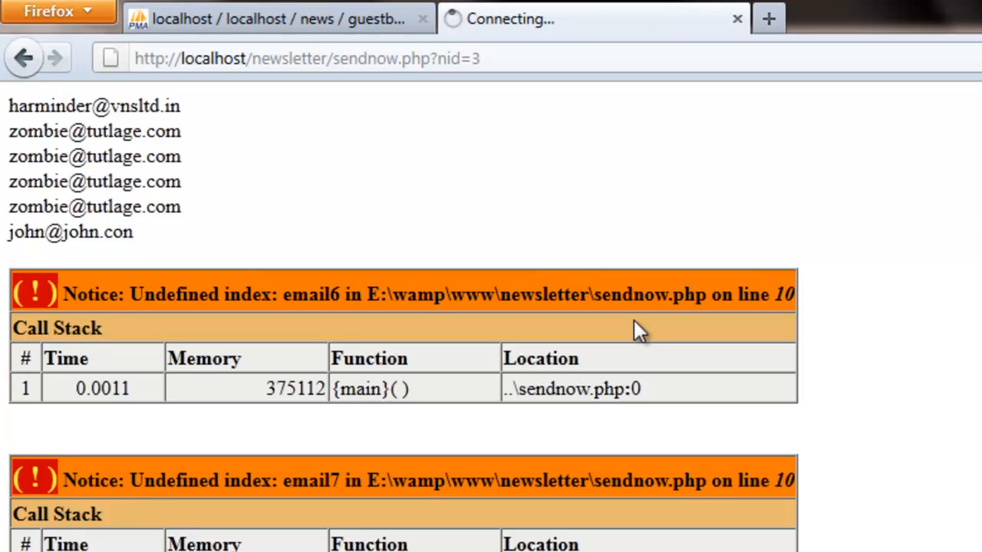
Go back to the send page, toggle the first recipient and highlight the first two addresses.
left_click(24, 58)
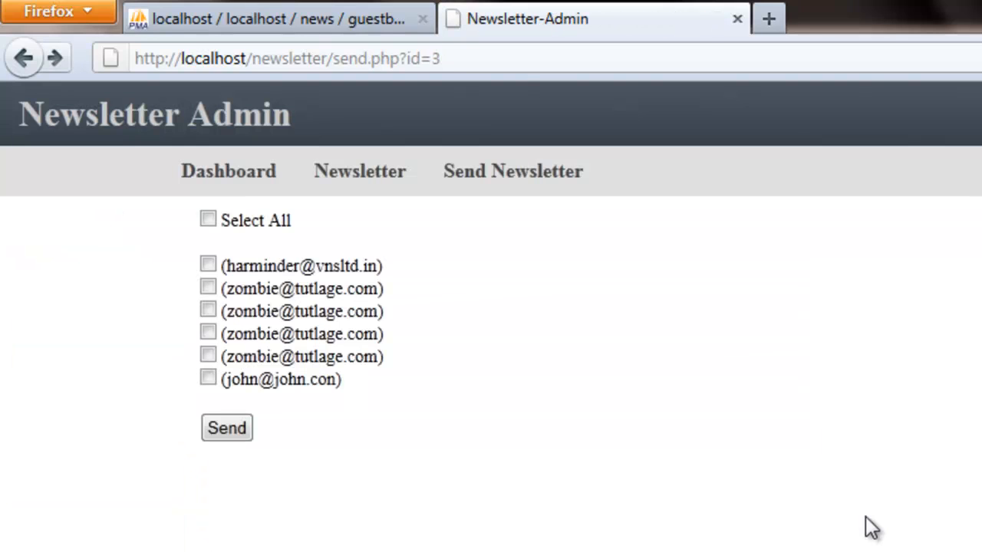
mouse_move(227, 306)
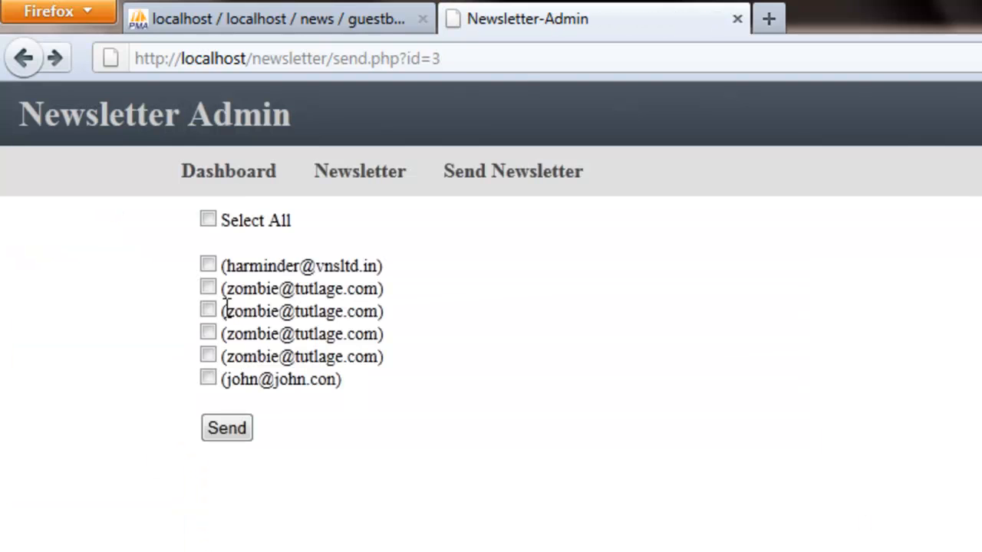
left_click(208, 263)
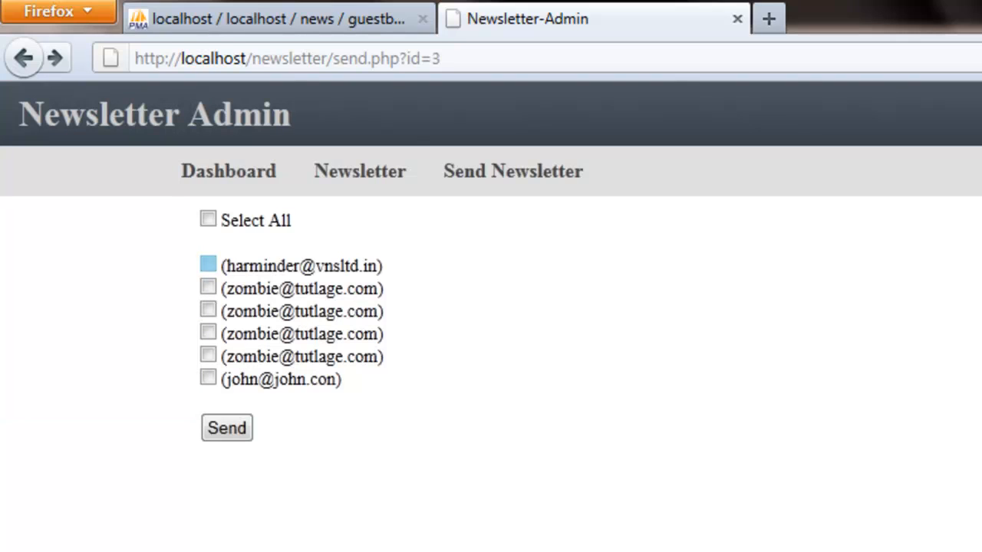
left_click(208, 264)
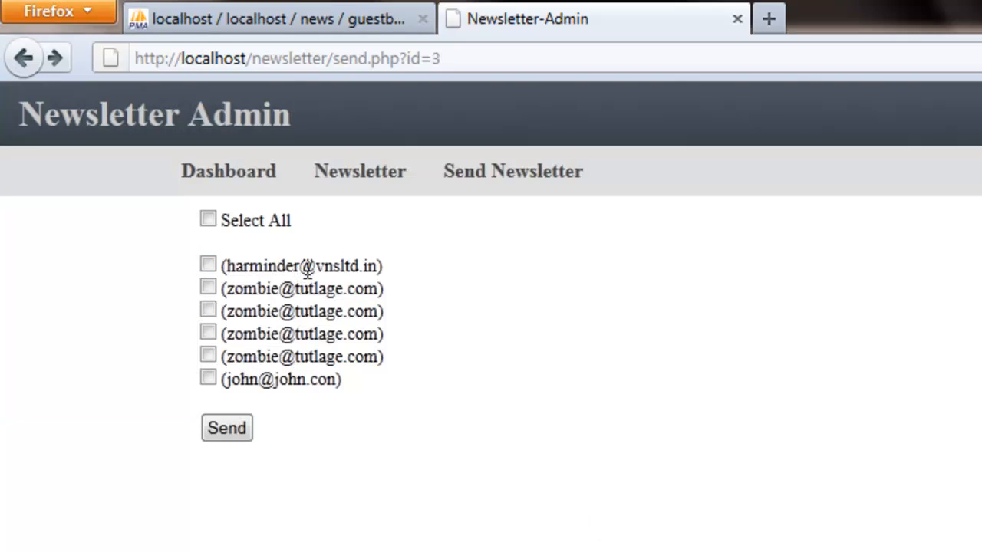
mouse_move(306, 291)
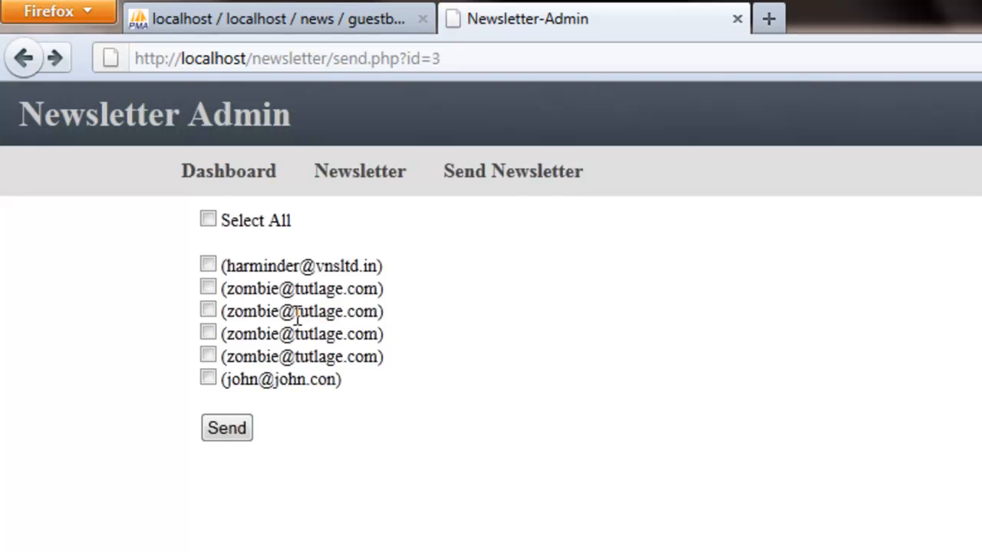
mouse_move(291, 273)
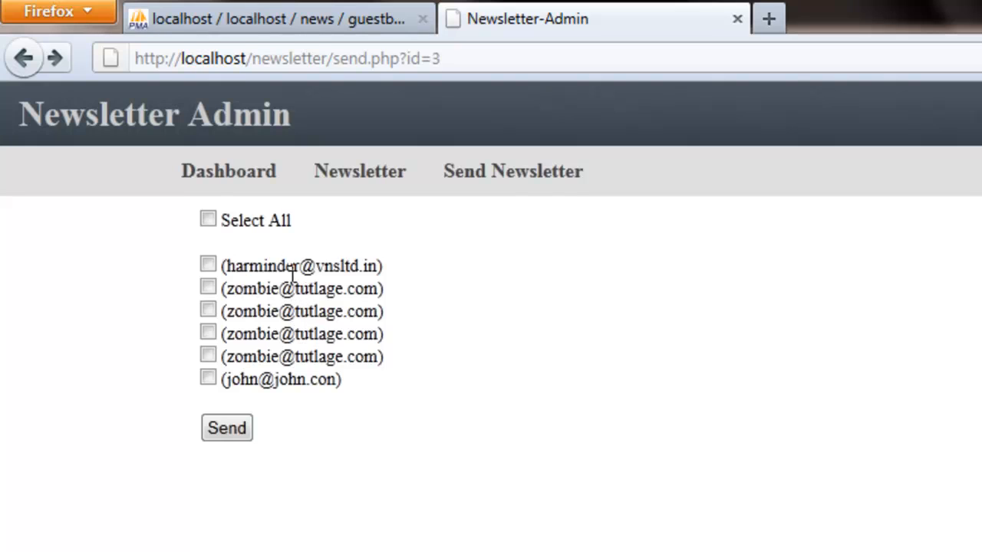
mouse_move(276, 311)
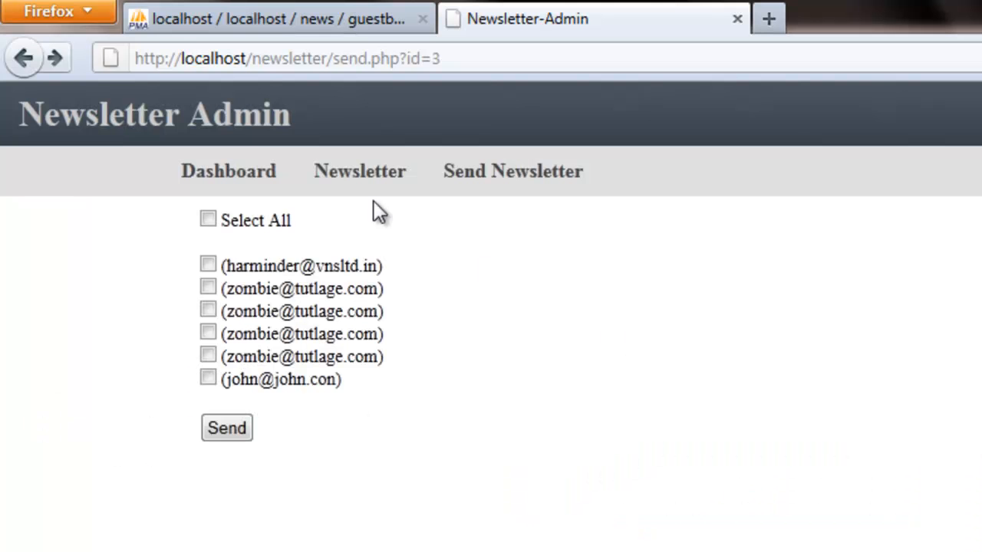
left_click_drag(222, 267, 384, 310)
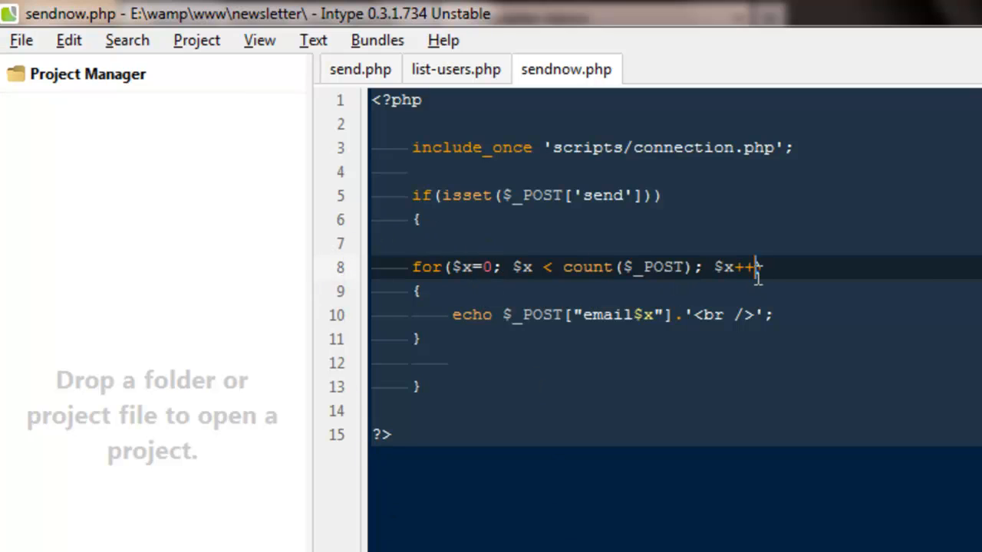
double_click(742, 267)
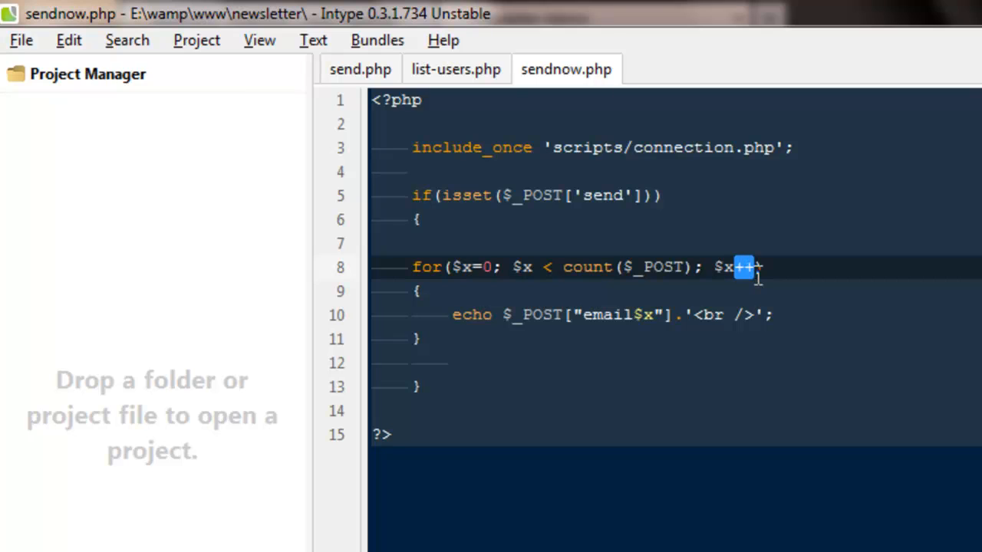
left_click(488, 267)
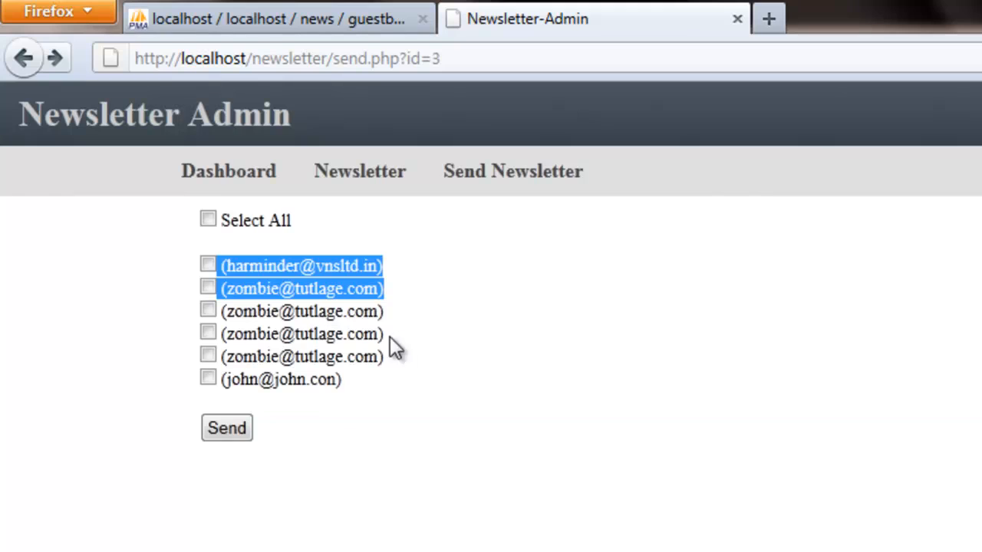
mouse_move(290, 402)
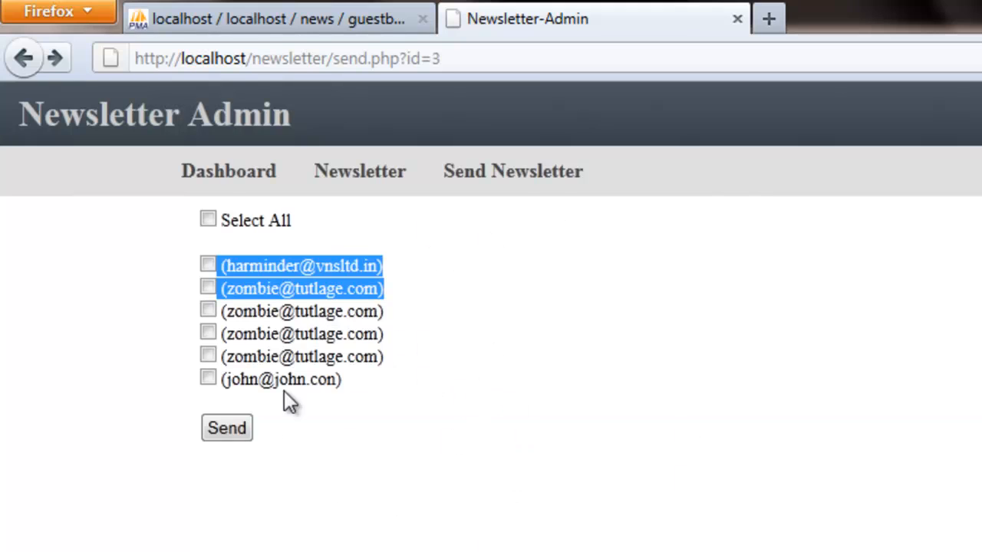
Select all six subscribers and send again to review the output and email6 onward notices.
left_click(209, 219)
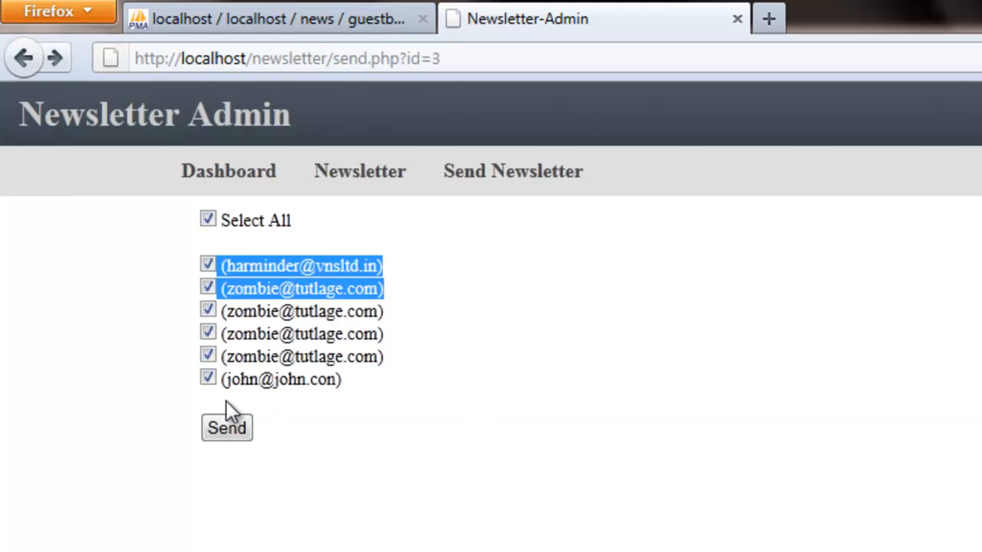
left_click(227, 427)
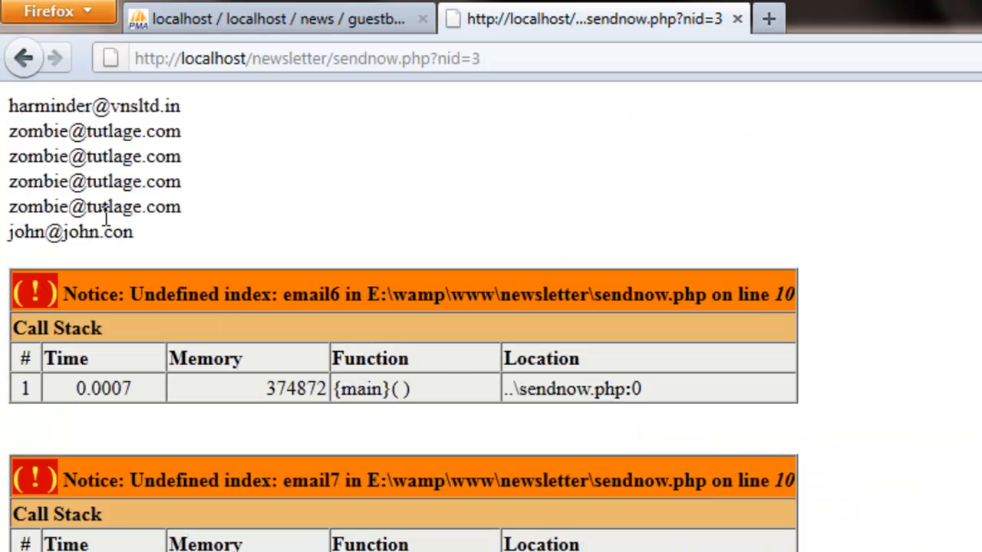
mouse_move(115, 242)
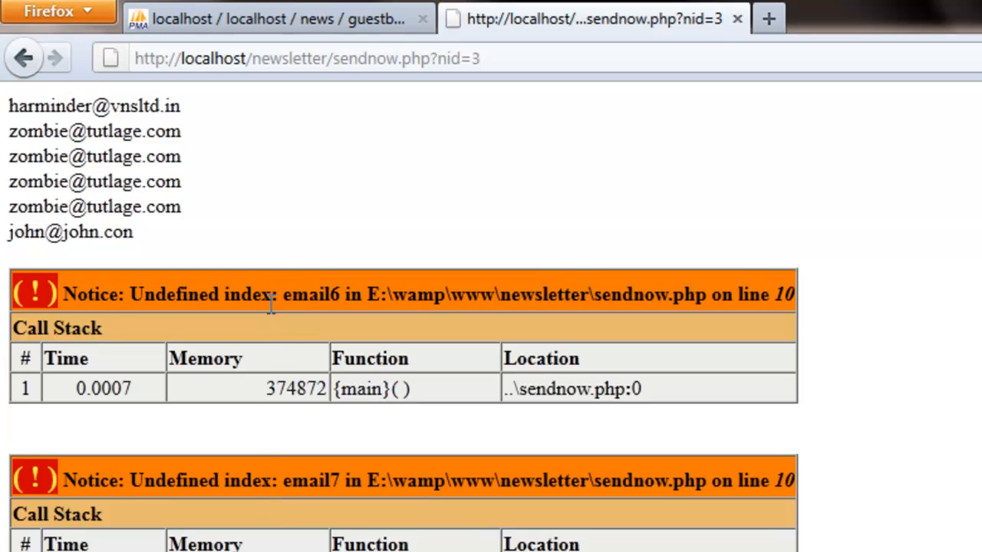
mouse_move(319, 291)
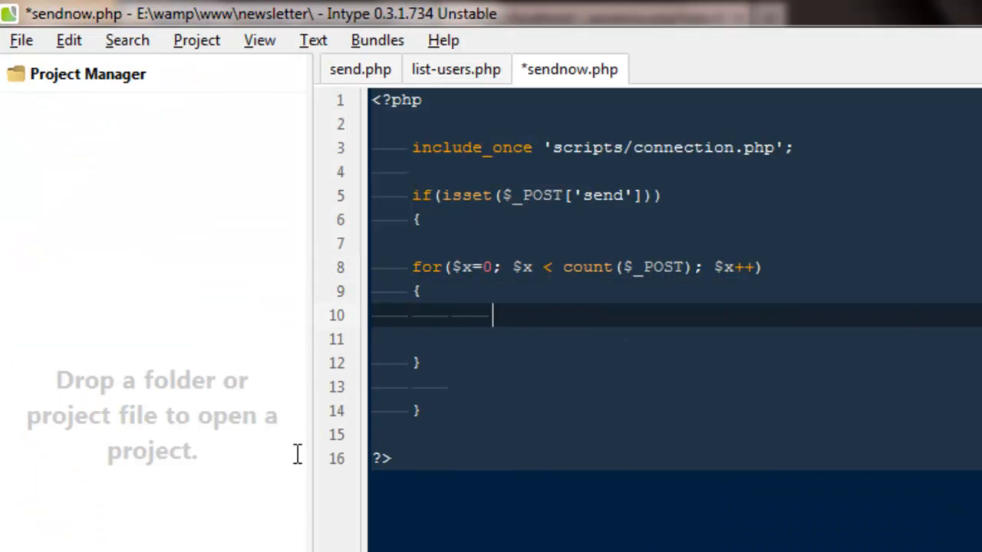
Save, then above the loop read the newsletter id with $id = $_GET['nid'];.
key("ctrl+s")
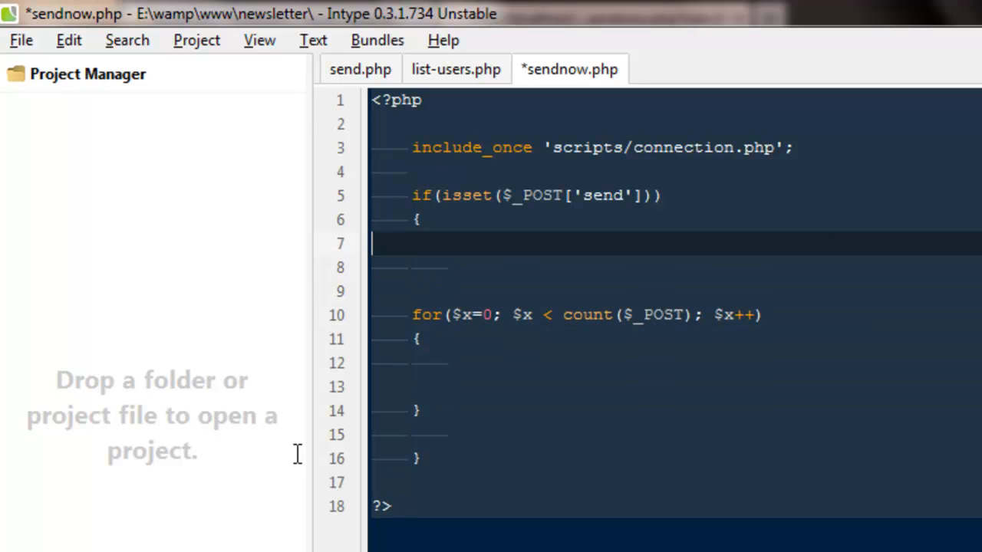
type("$")
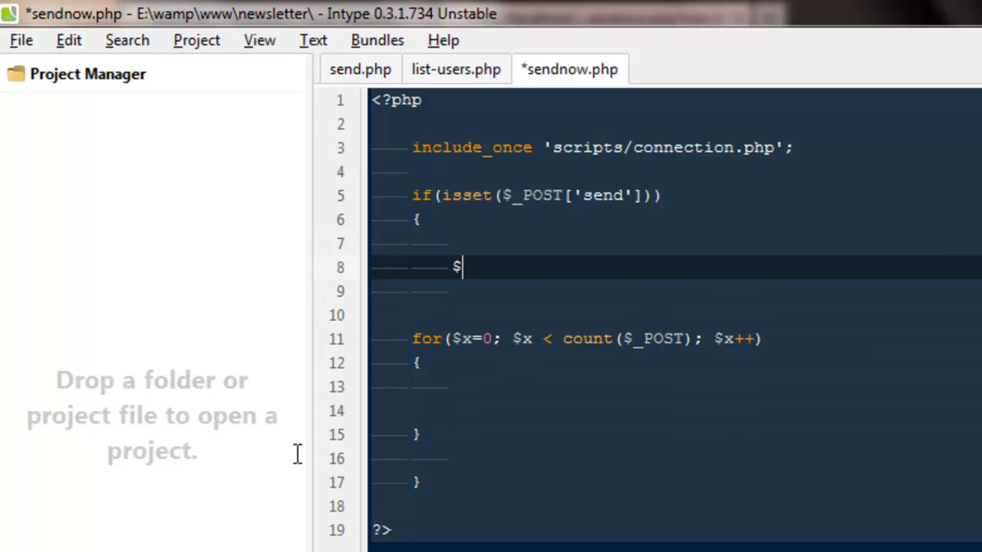
type("_G")
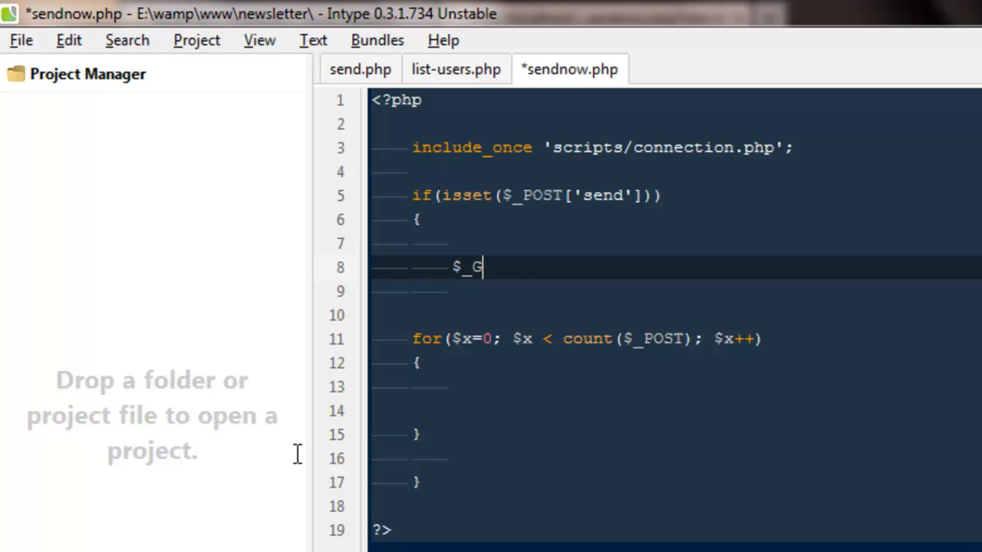
type("ET['']")
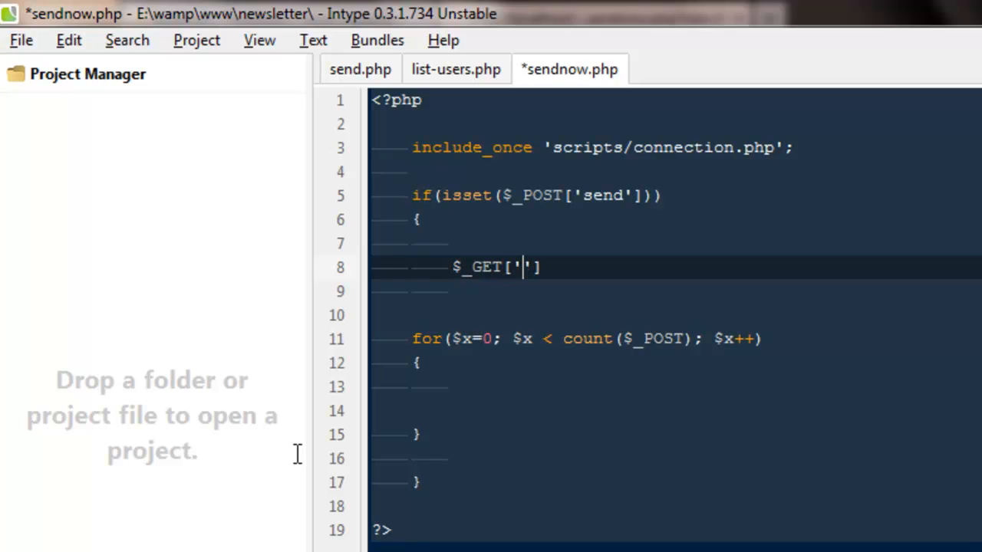
type("nid'];")
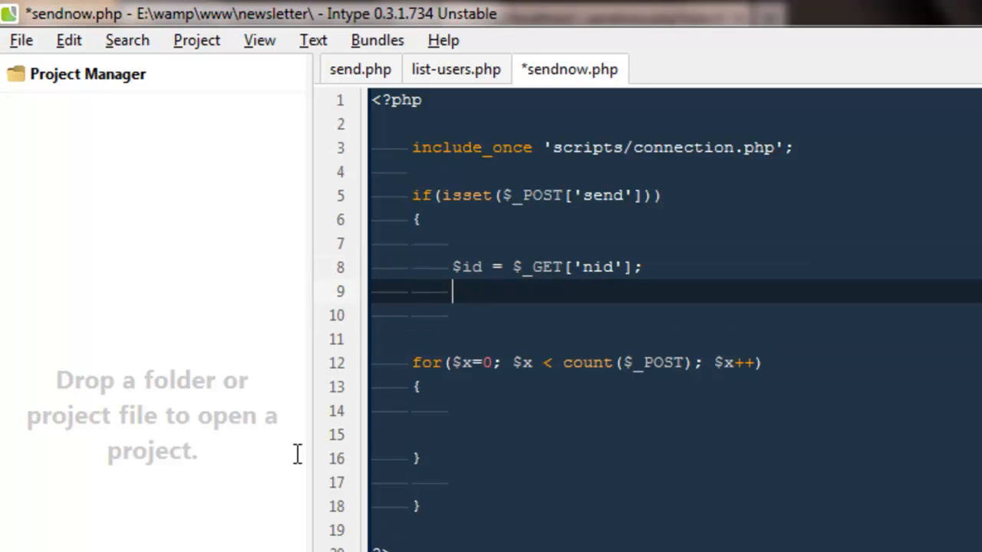
Add $sql = mysql_query() selecting FROM newsletter WHERE id matches $id.
type("$sql =")
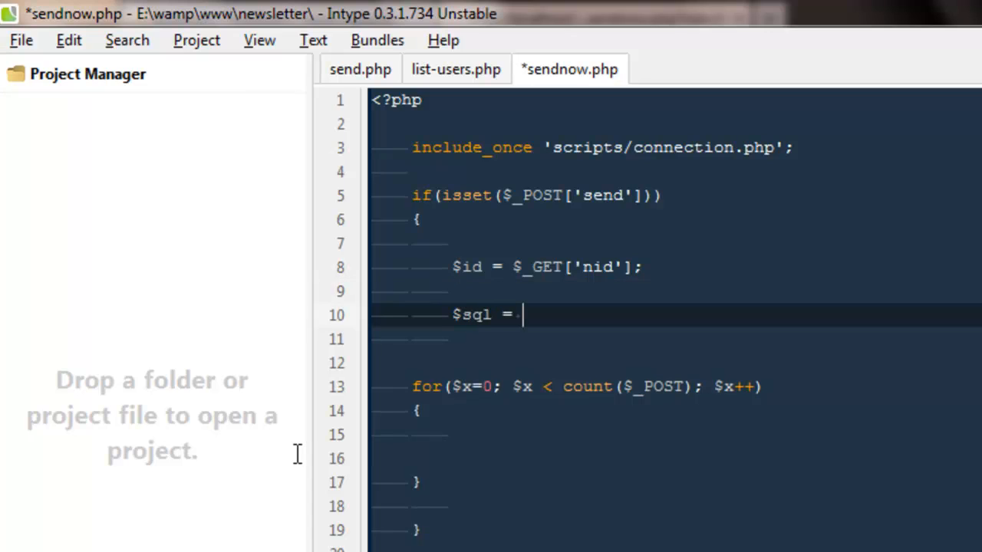
type("mysql_q")
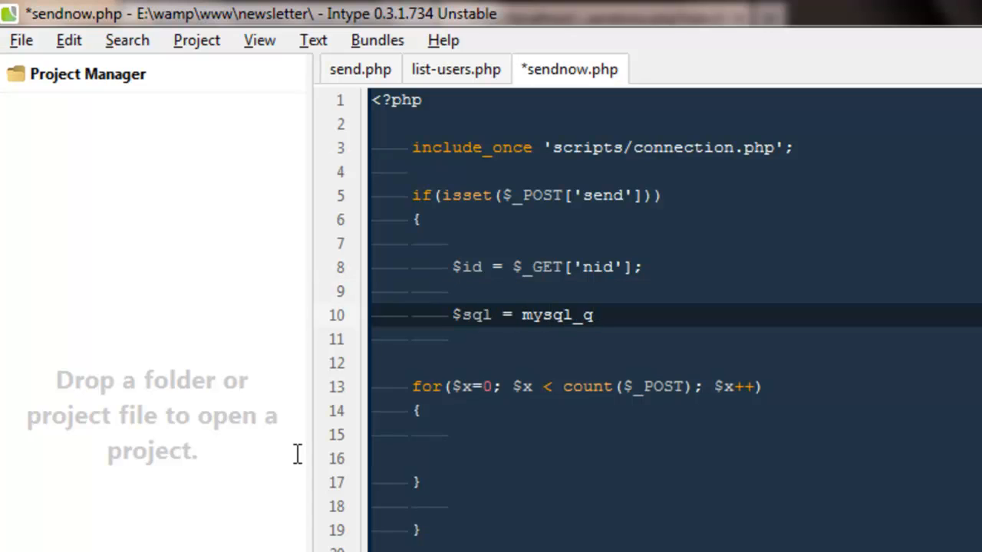
type("uery()")
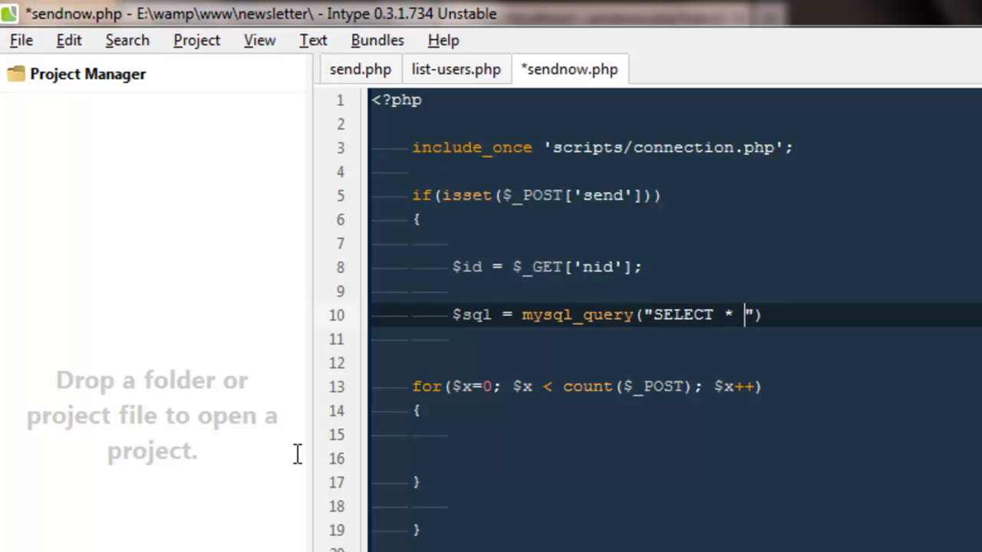
type("FROM newsletter")
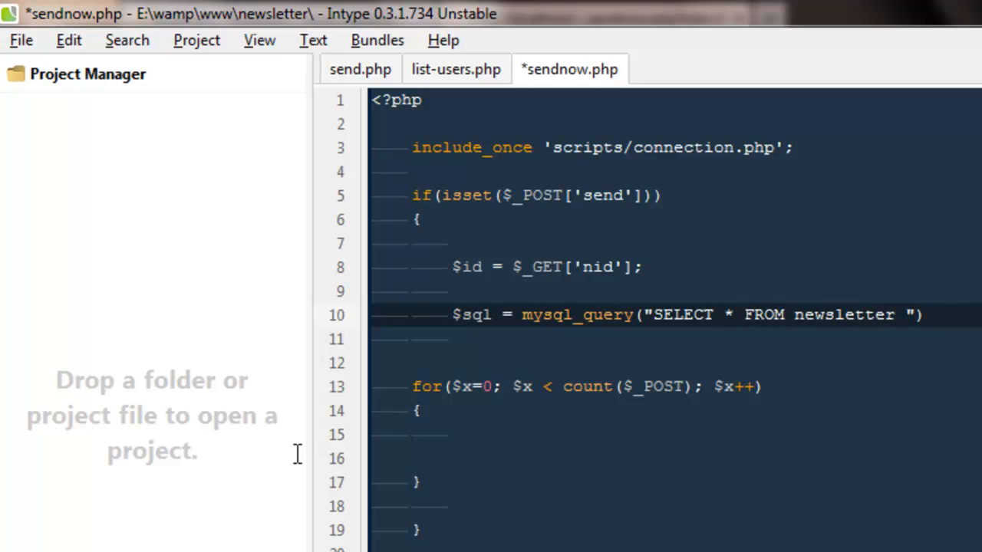
type("WHERE id")
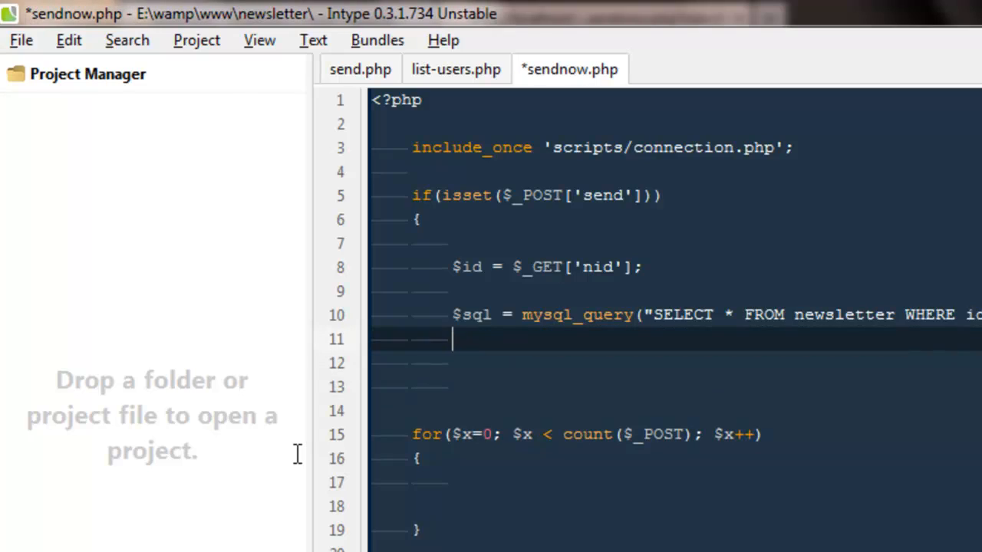
Fetch the row with $row = mysql_fetch_array() and begin extract($.
type("$")
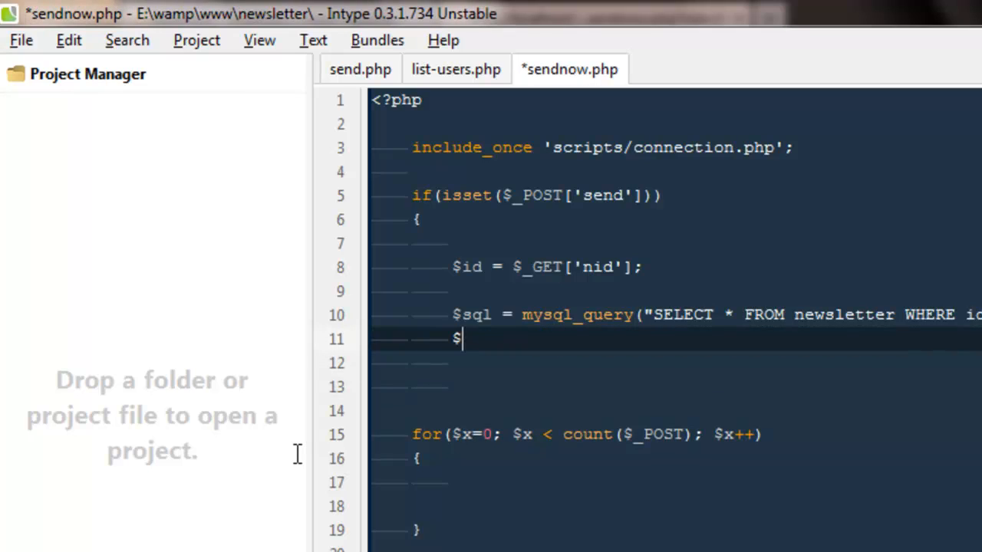
type("row = my")
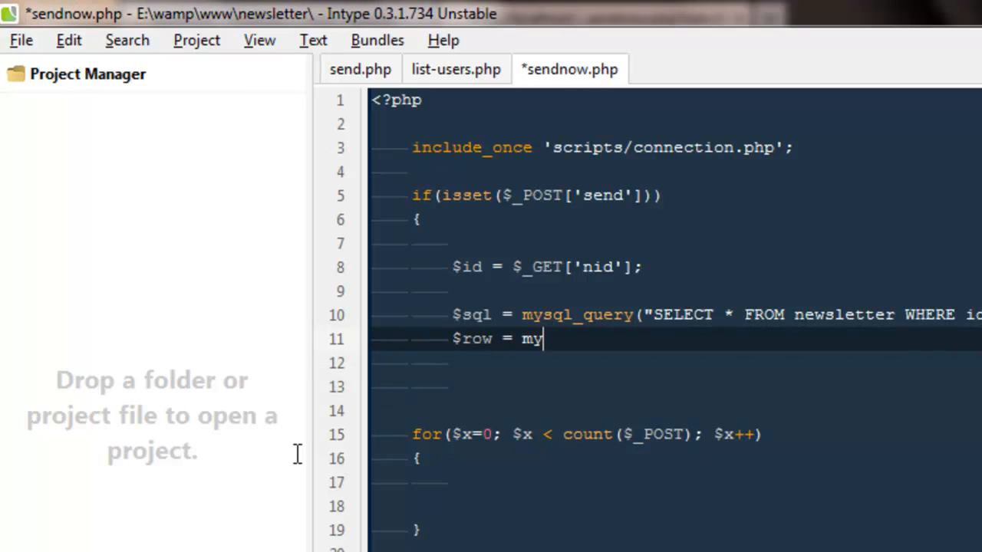
type("sql_fetch_arra")
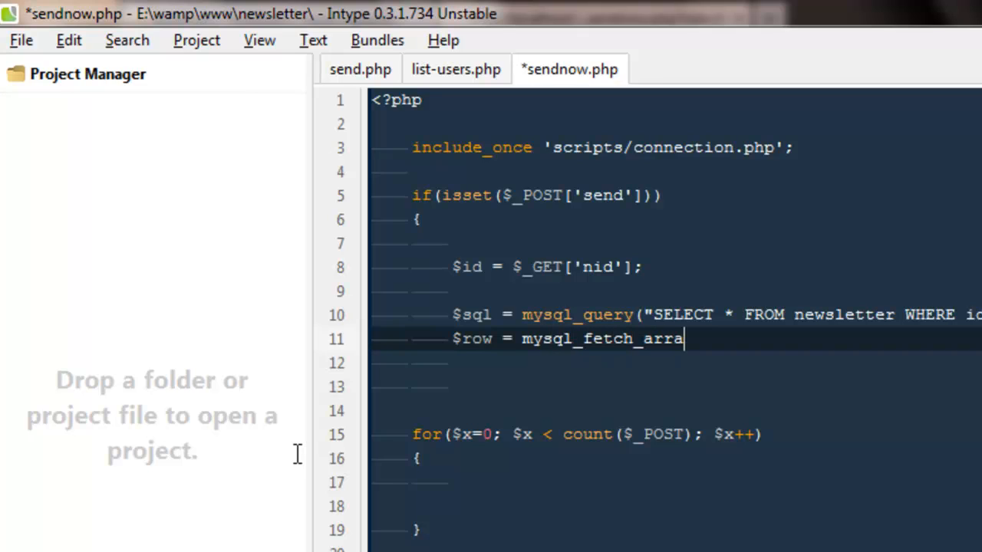
type("y()")
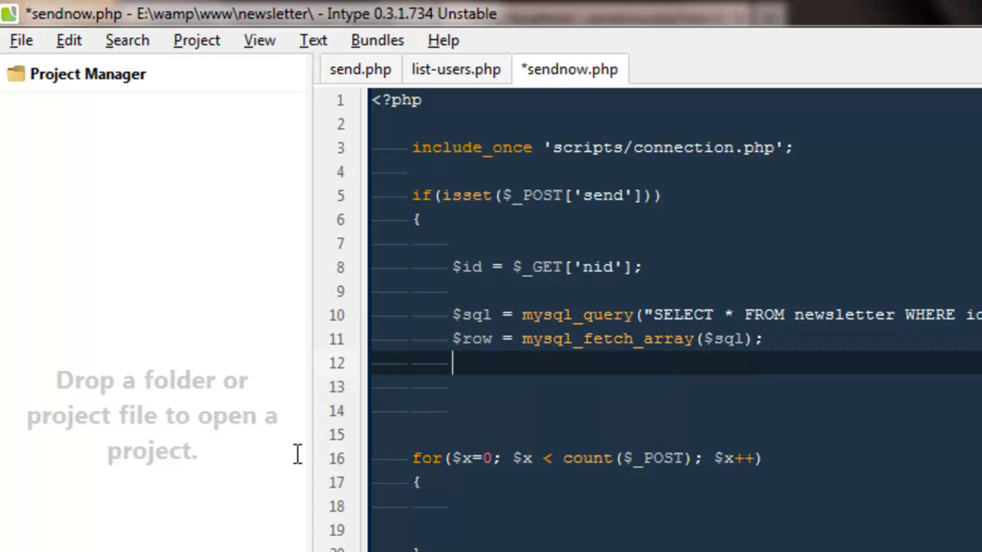
type("extract")
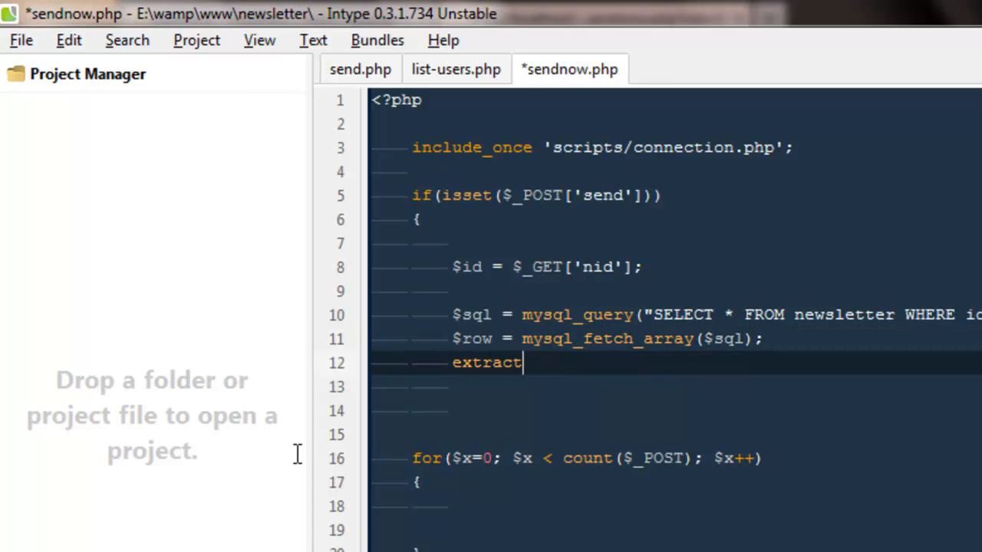
type("()")
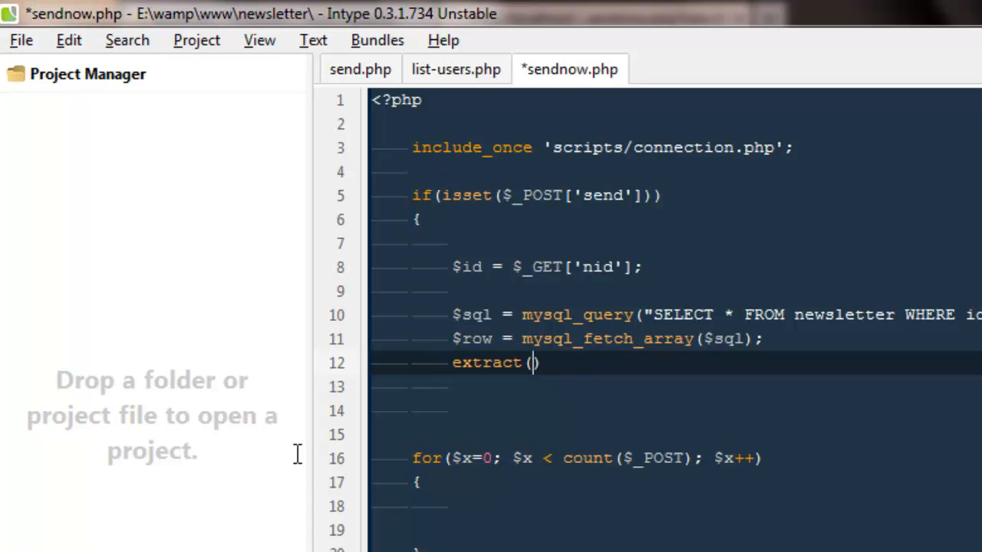
type("$row")
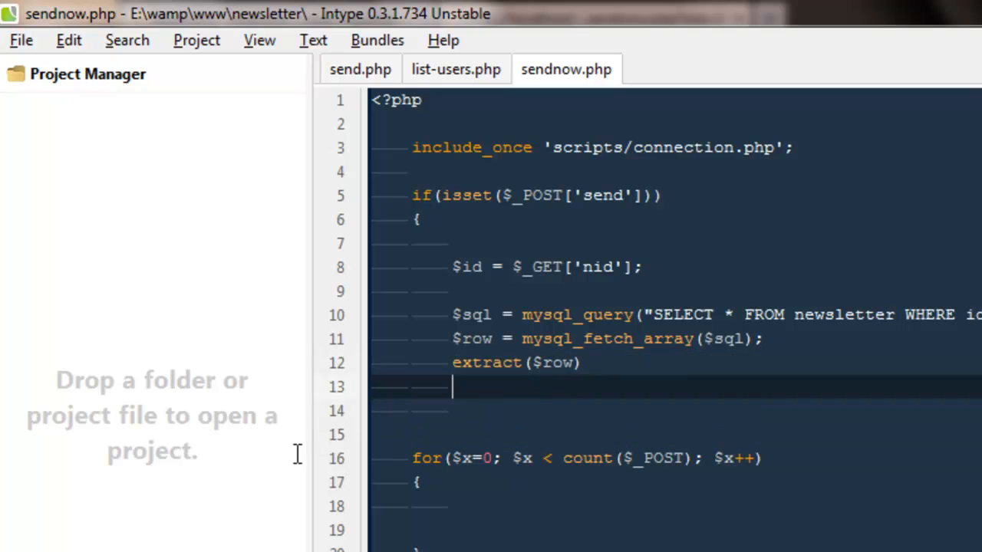
Finish extract($row); and assign $to = $_POST["email$x"]; inside the loop.
type(";")
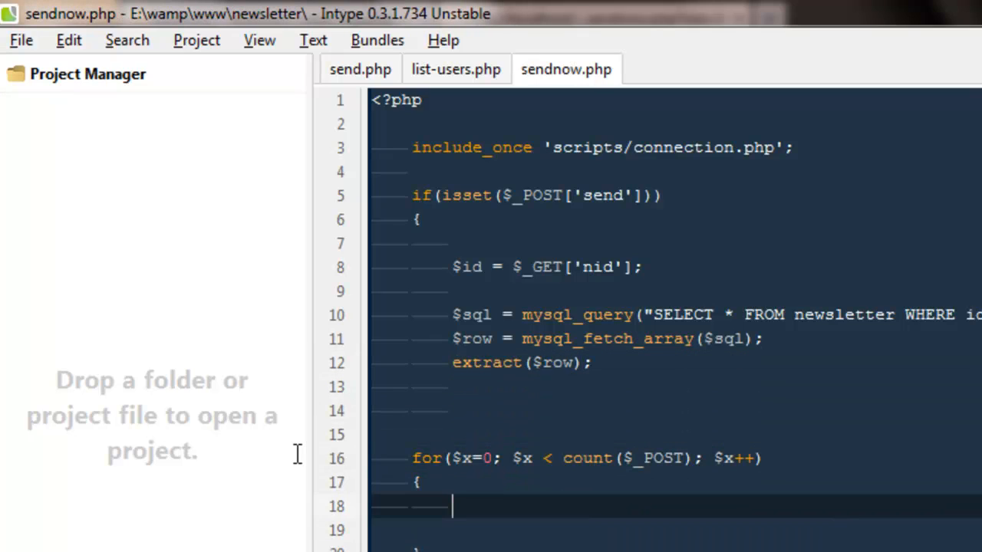
type("$to =")
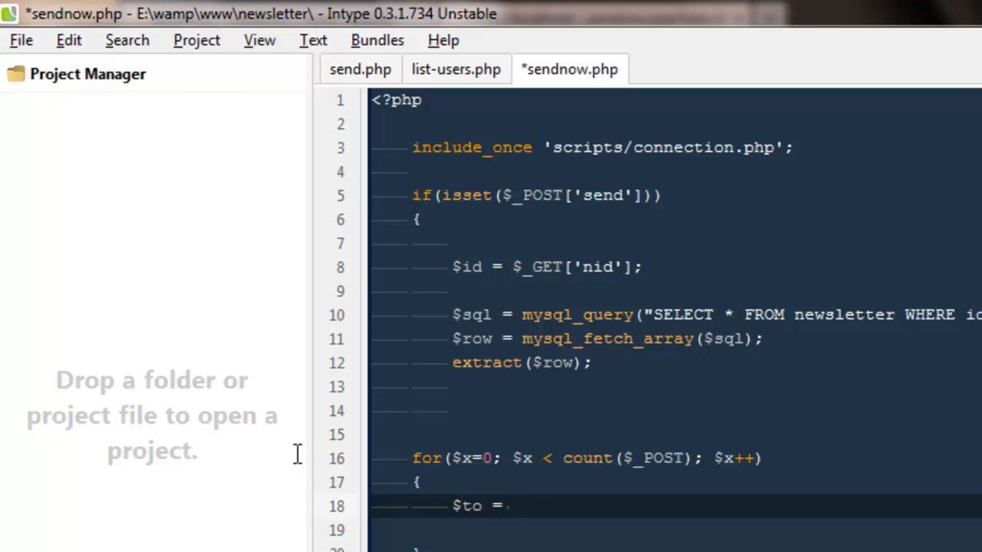
type("$_POST[\"\"]")
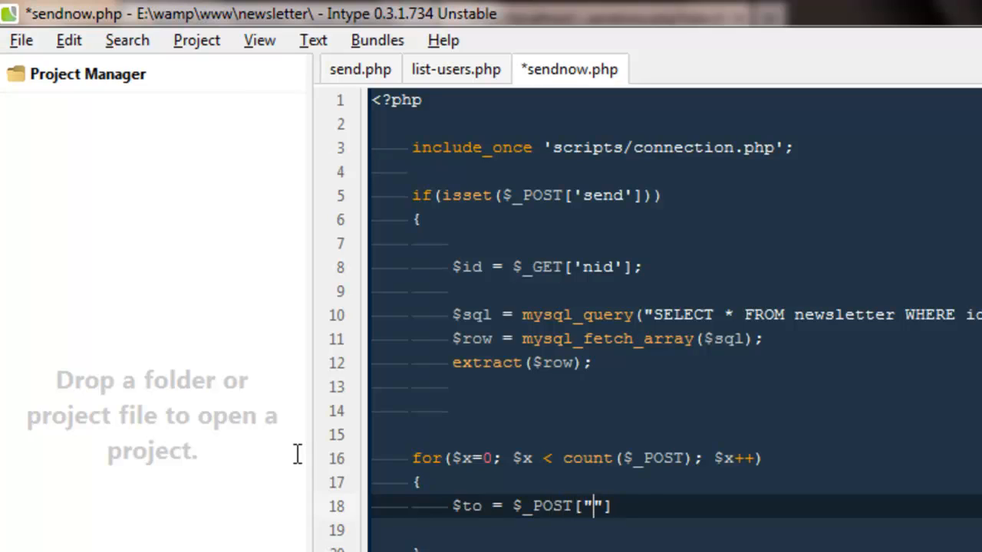
type("email")
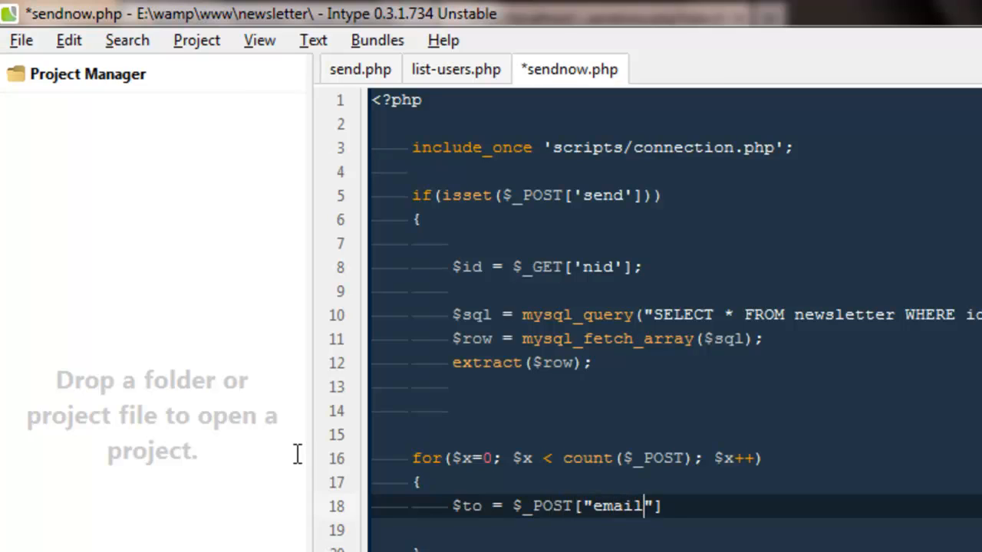
type("$x\"];")
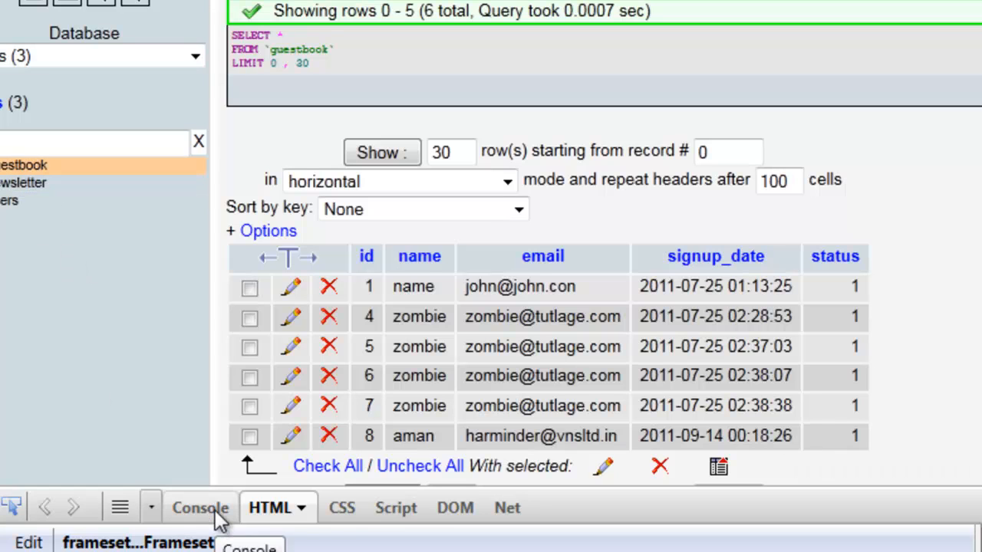
Browse the newsletter table to view its three template rows.
left_click(23, 183)
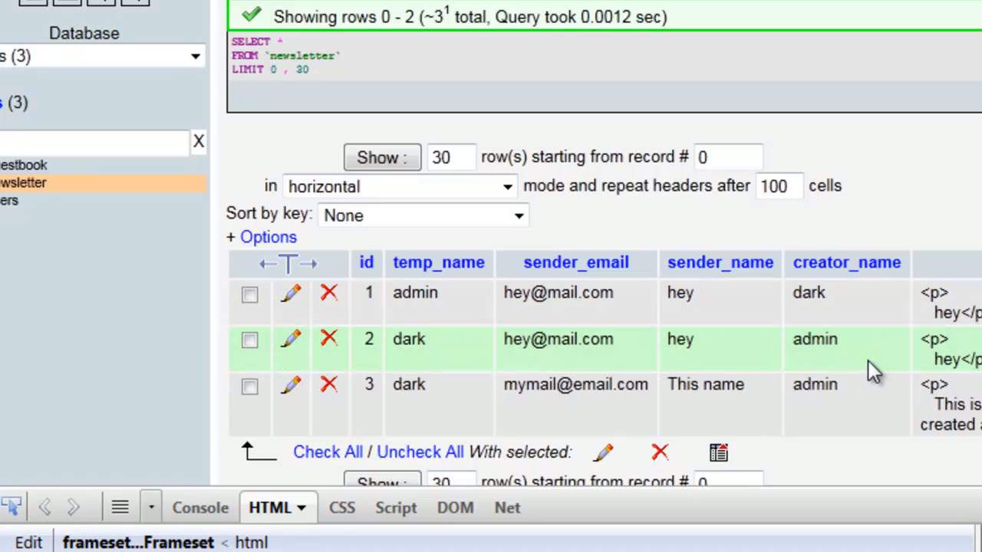
mouse_move(641, 323)
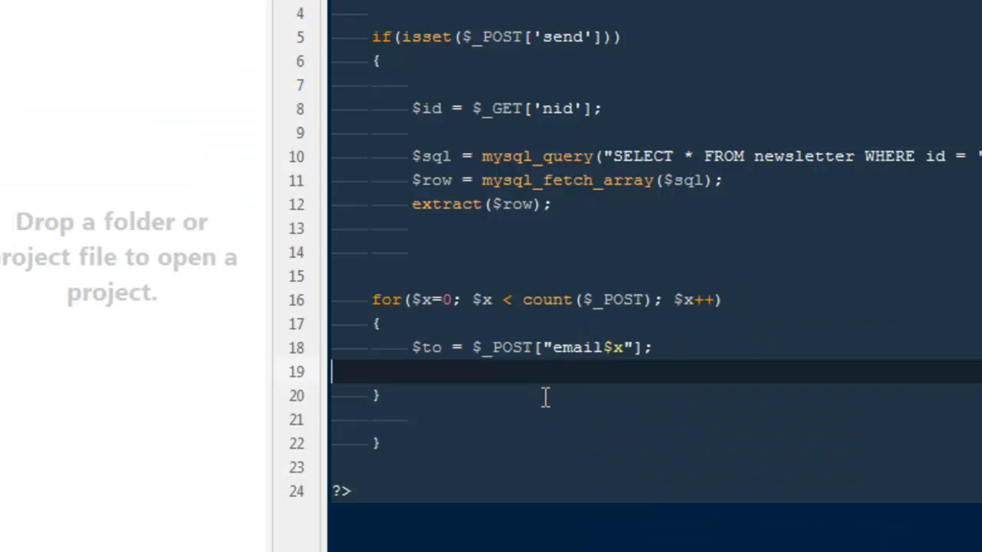
mouse_move(417, 396)
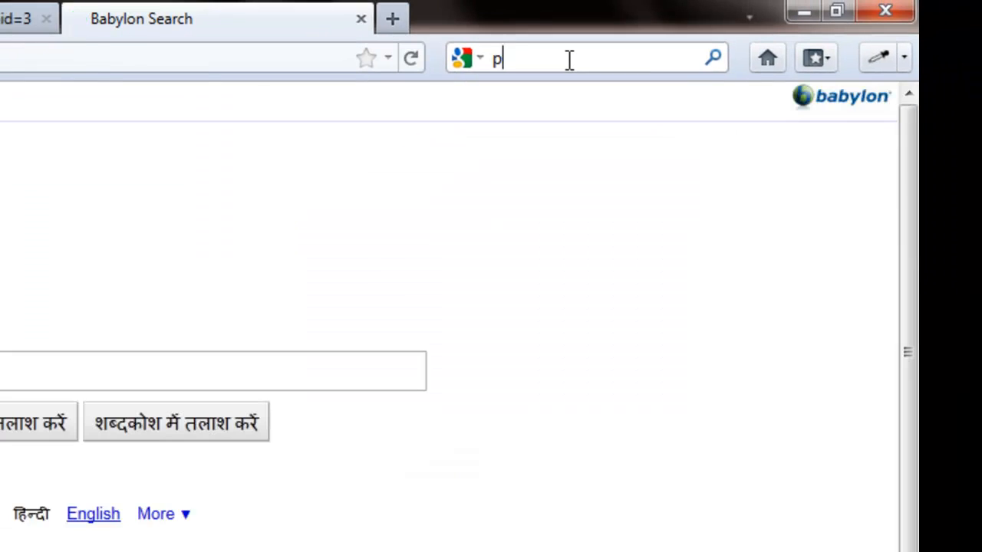
Search Google for 'postcast server'.
type("ostc")
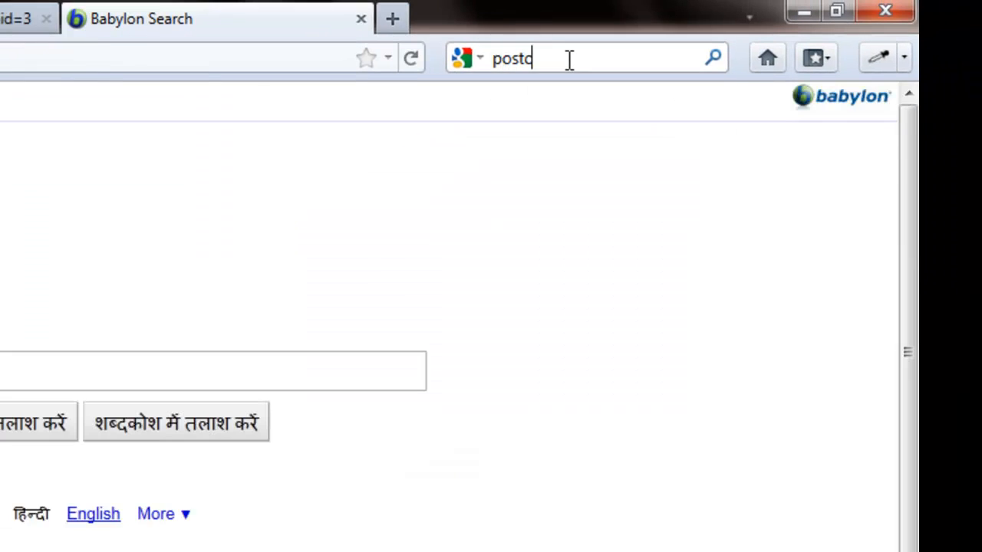
type("ast")
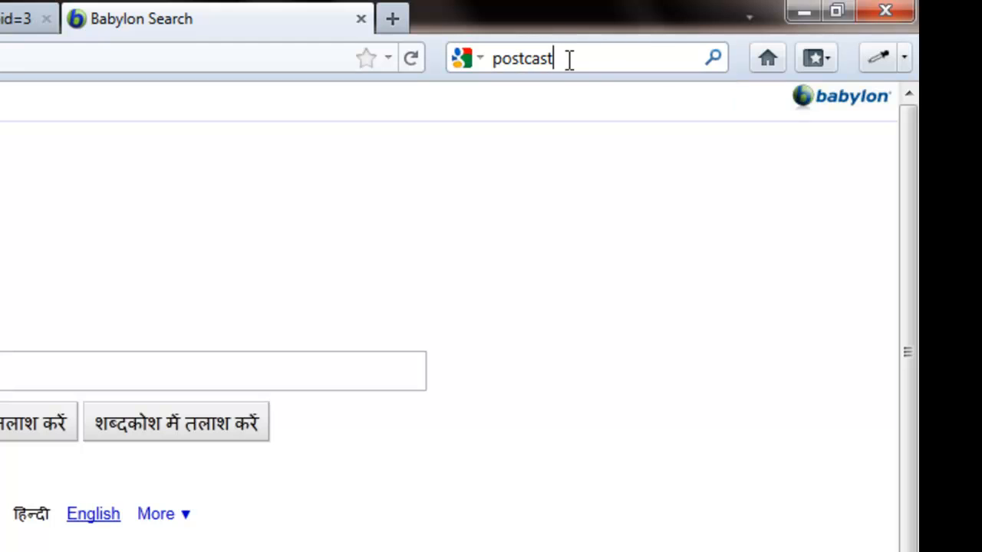
type("server")
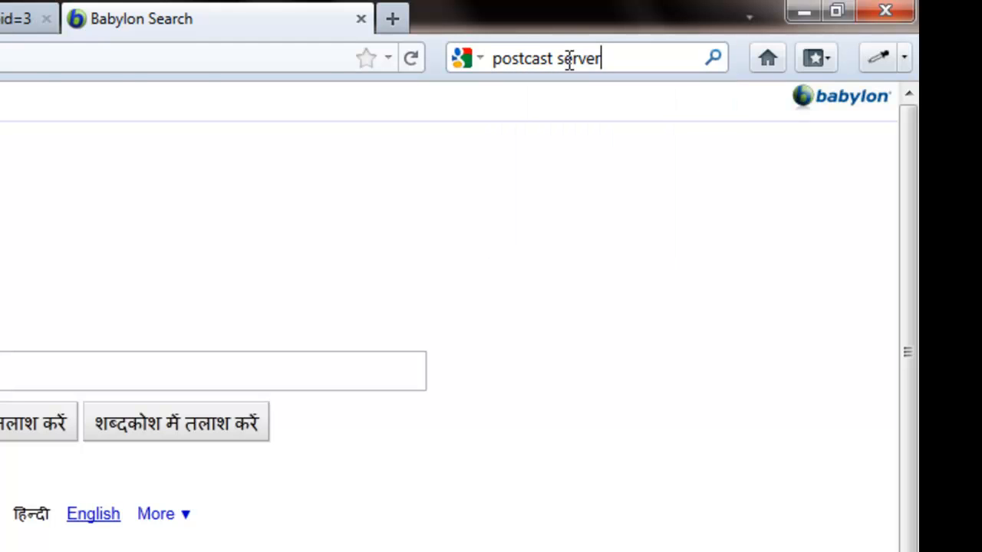
key("Return")
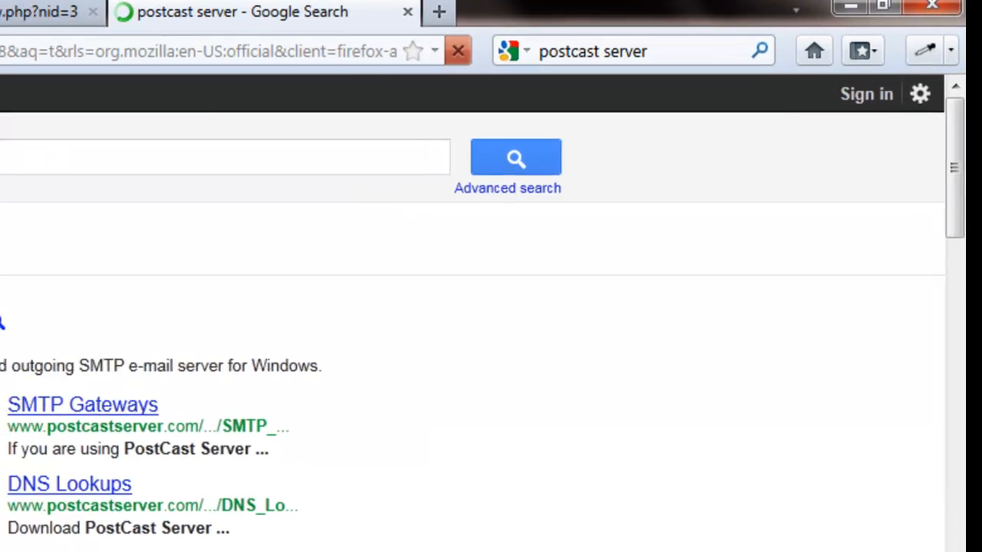
Scroll up on the PostCast Server home page to view its SMTP software intro.
scroll("up", 3)
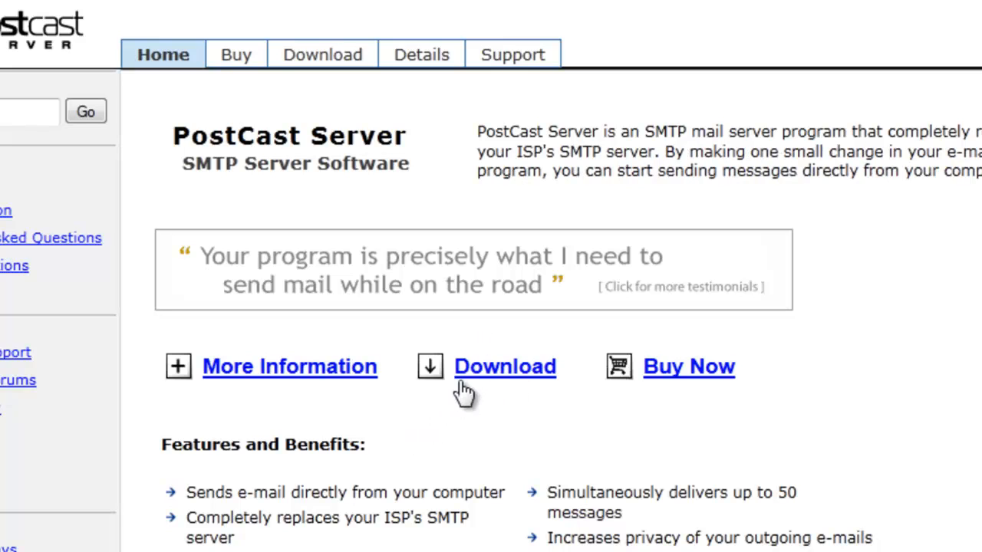
mouse_move(505, 365)
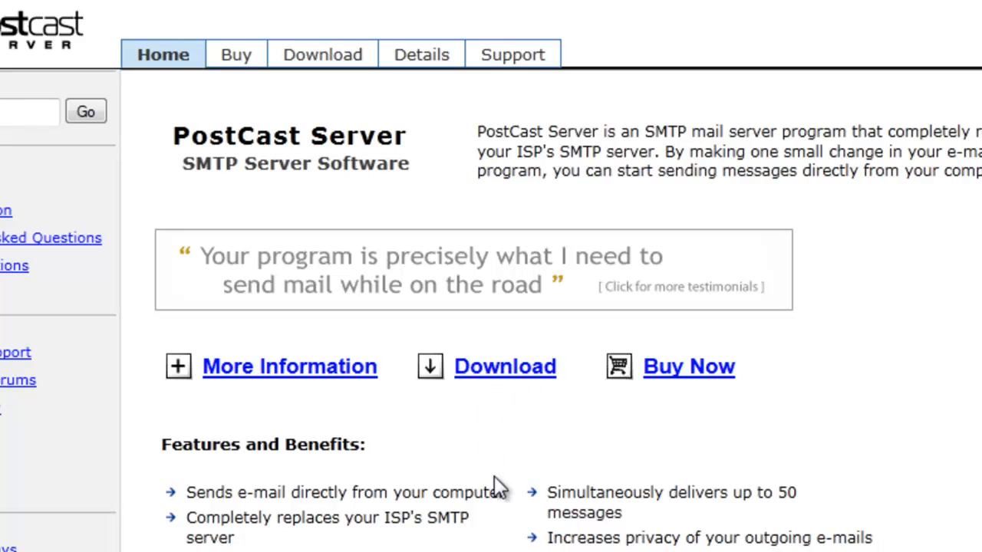
mouse_move(499, 479)
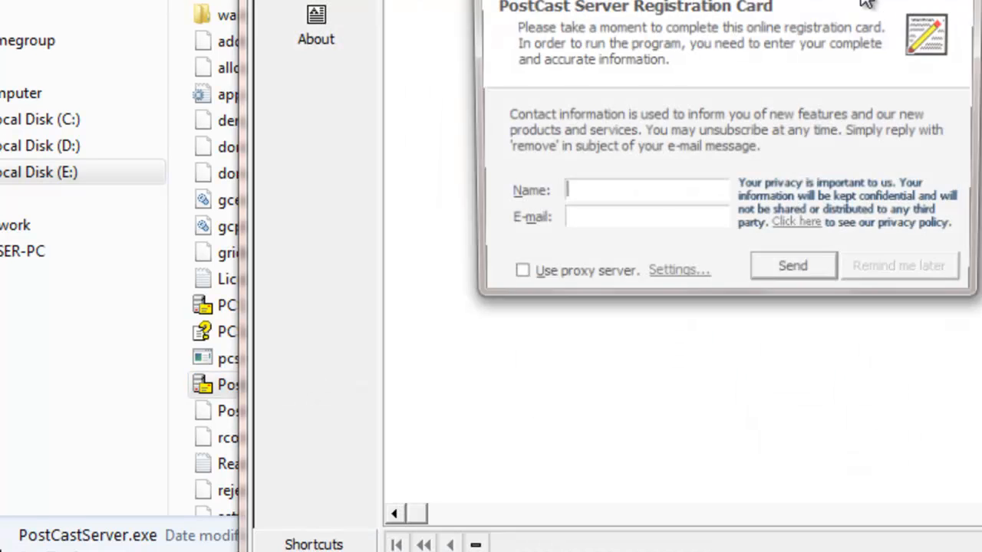
Attempt to dismiss the blank registration card, dismissing the missing e-mail warning and returning to it.
left_click(791, 266)
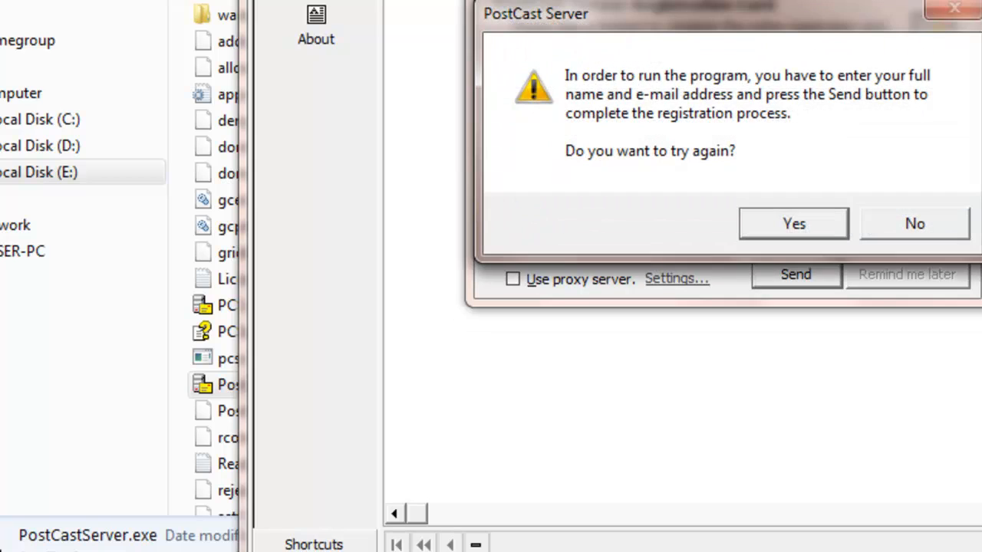
mouse_move(914, 223)
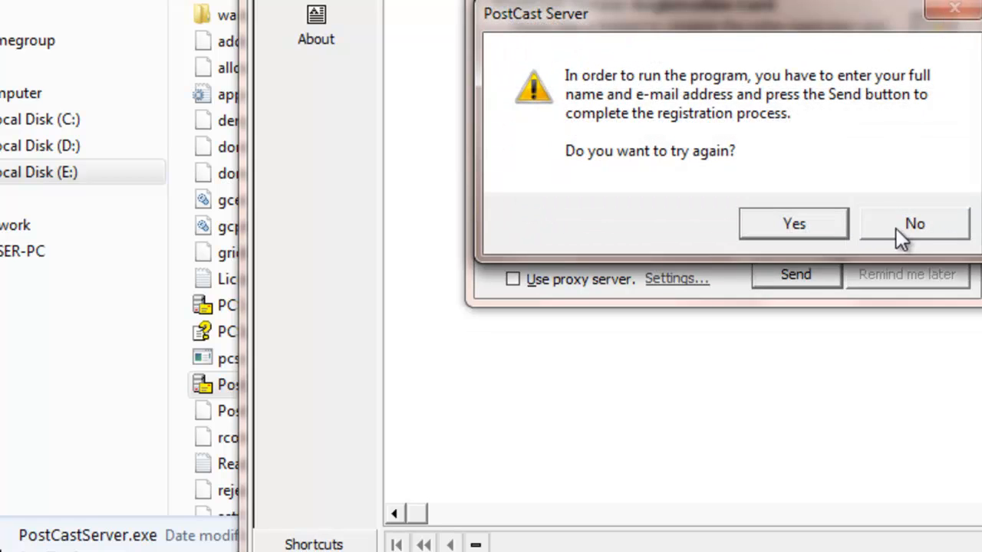
left_click(914, 224)
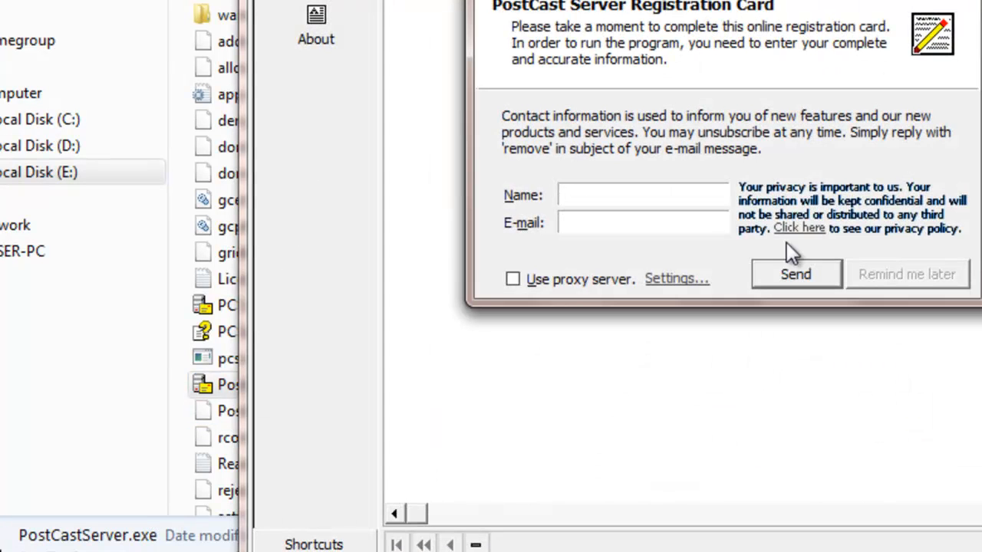
left_click(795, 273)
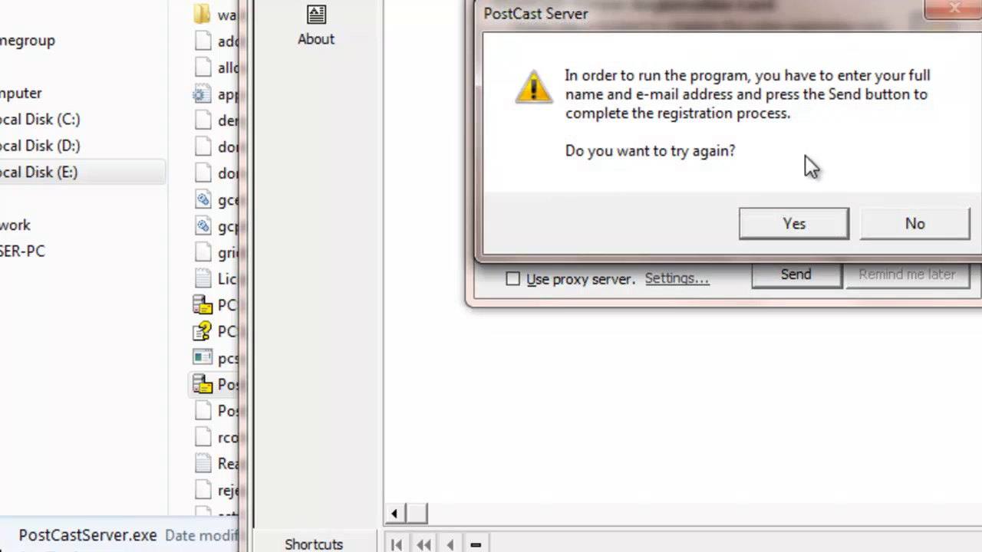
left_click(795, 224)
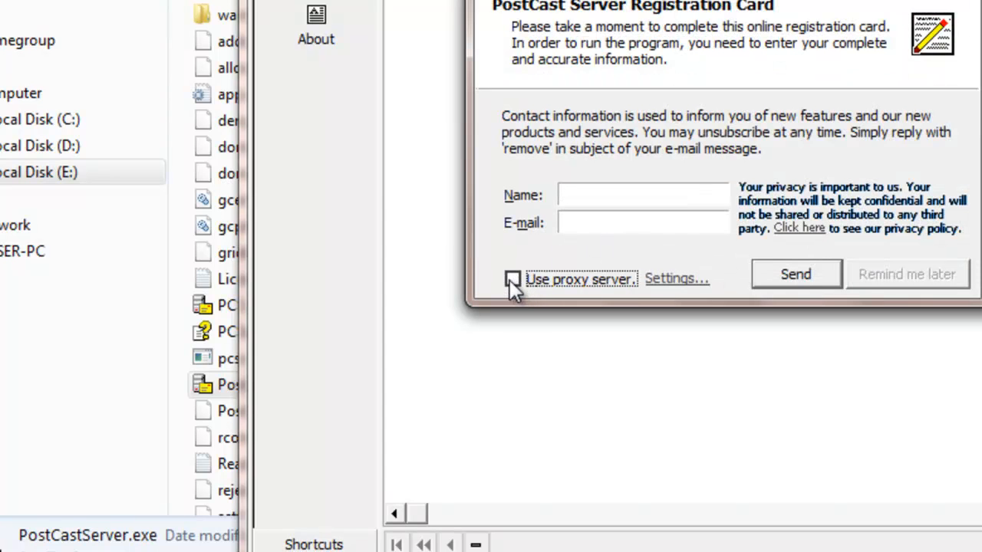
mouse_move(795, 274)
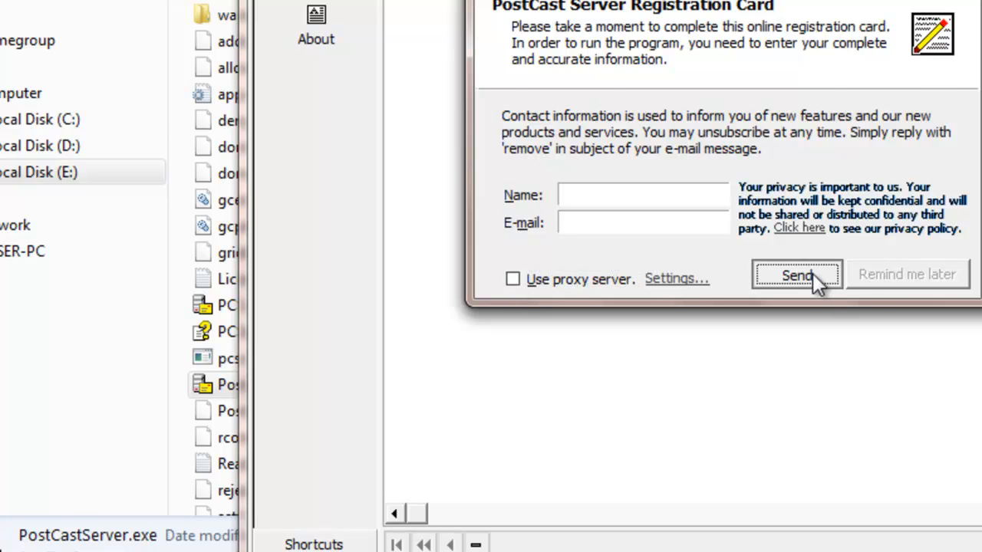
left_click(796, 276)
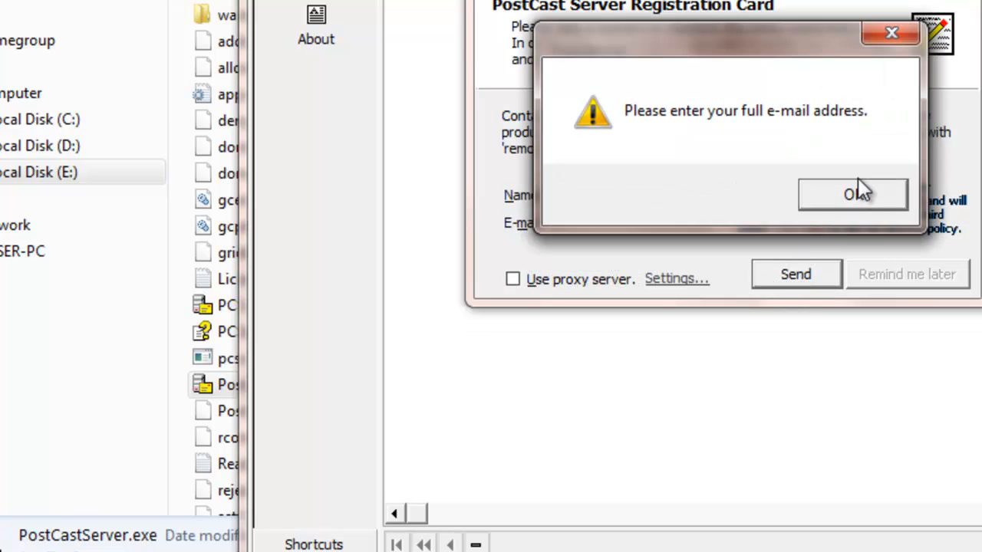
left_click(853, 193)
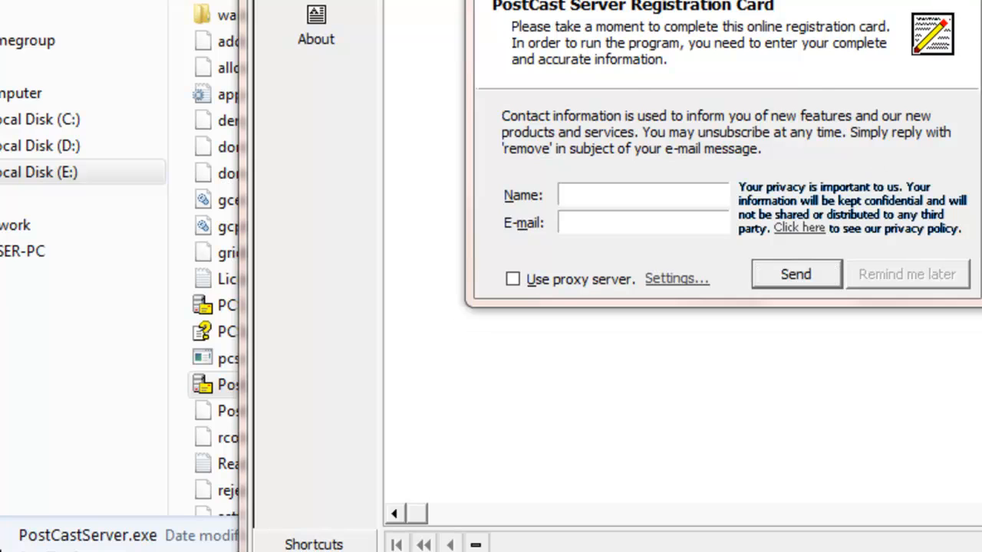
left_click(794, 273)
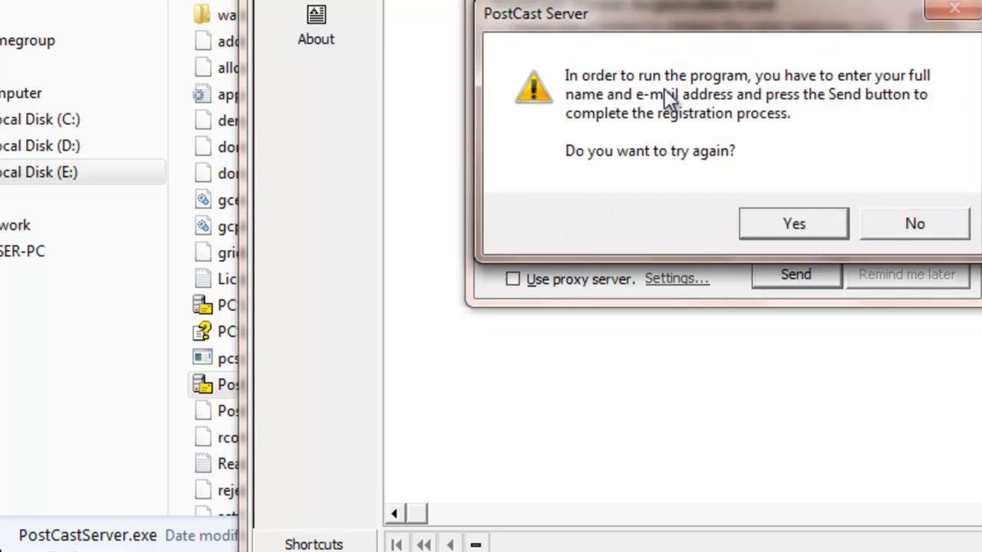
mouse_move(809, 224)
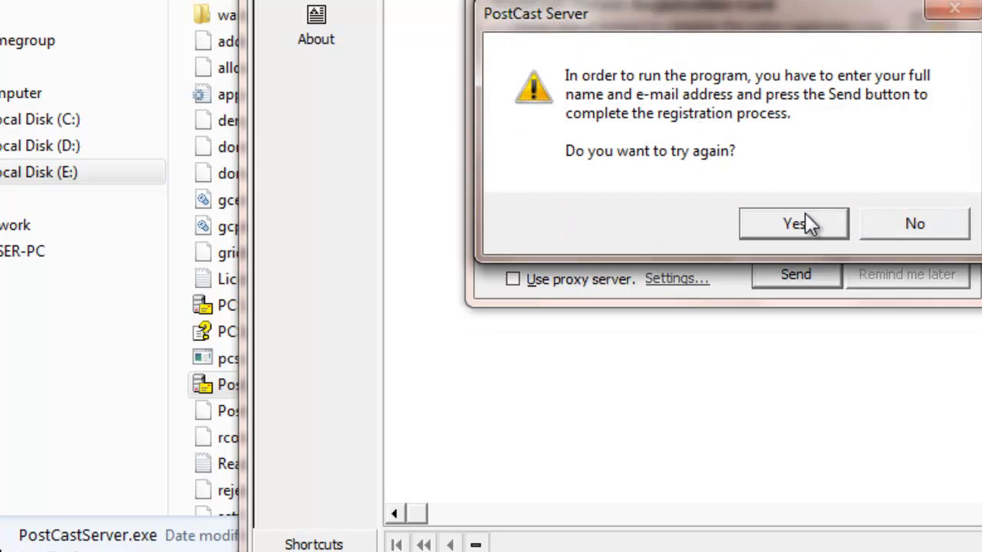
left_click(793, 224)
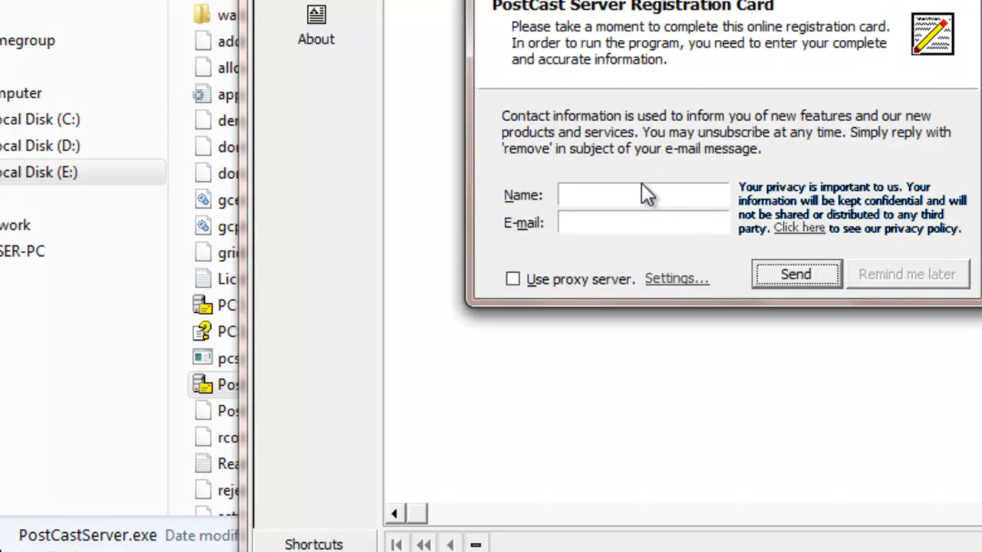
Send the registration card with name 'har' and an admin@...com e-mail, dismissing the socket error.
type("harminder")
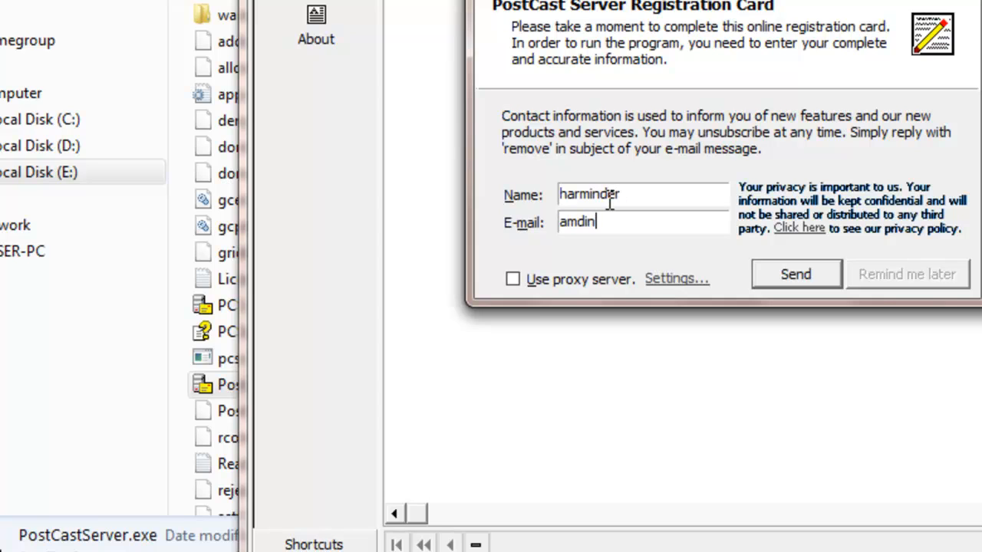
type("admin@admin.cim")
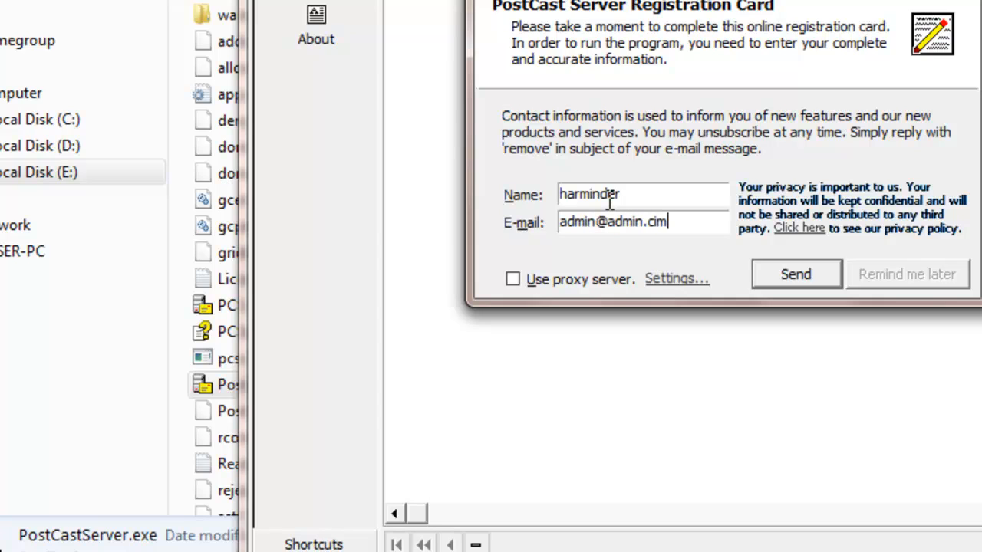
key("BackSpace")
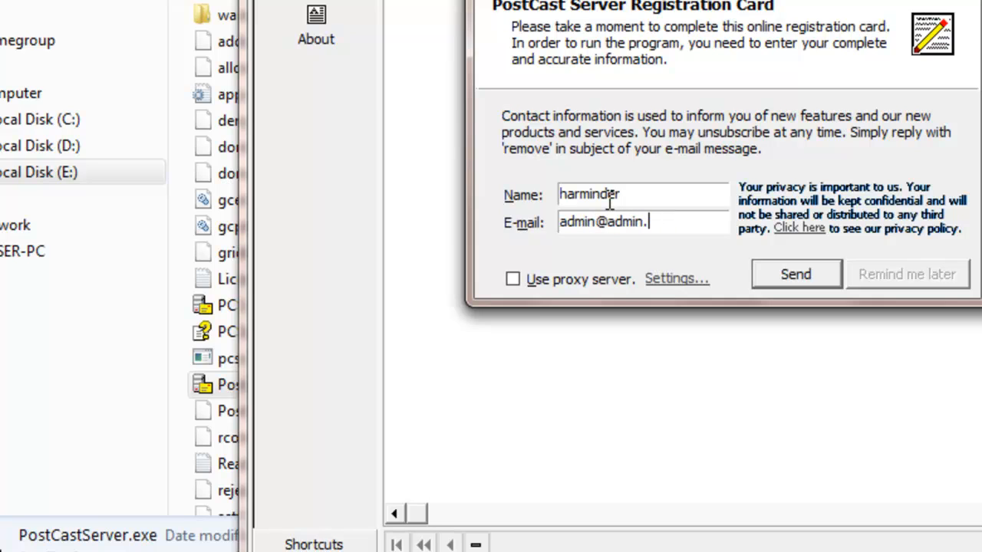
type("com")
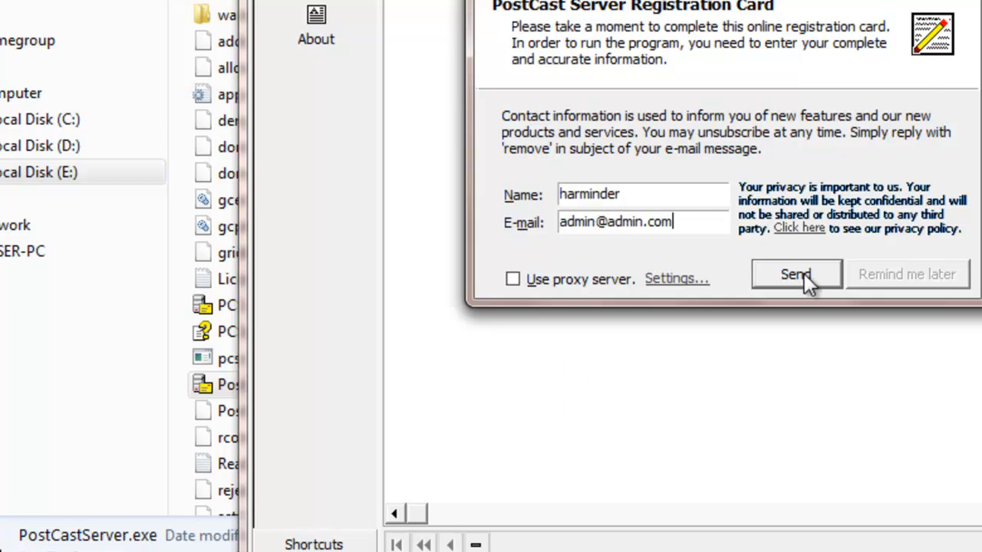
left_click(794, 275)
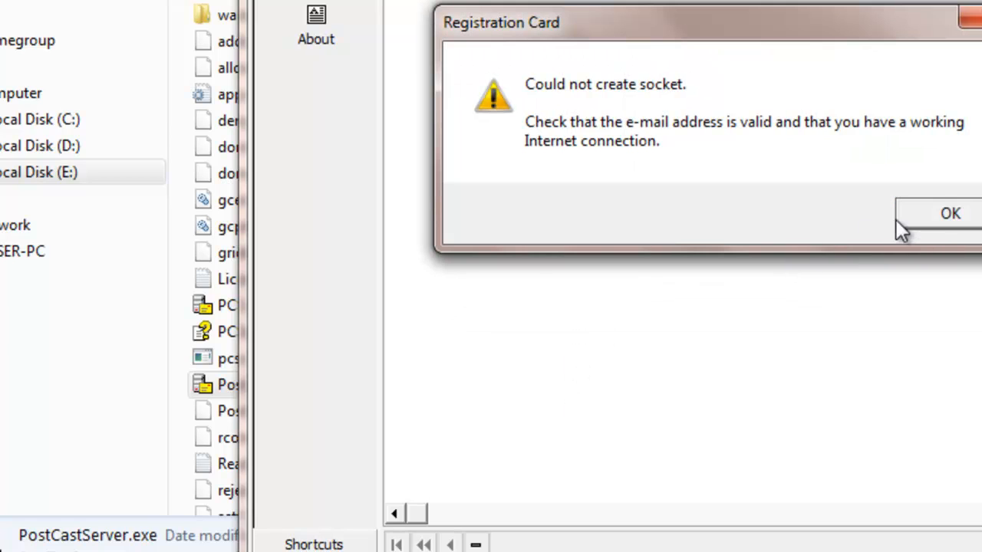
left_click(949, 213)
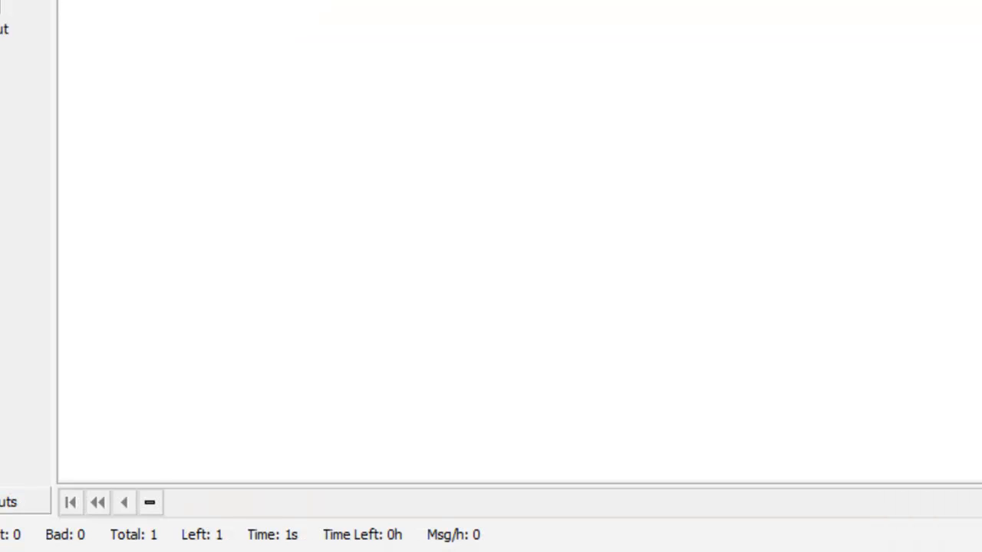
Show Settings > System with SMTP host localhost port 25 and DNS 192.168.1.1 port 53.
right_click(147, 99)
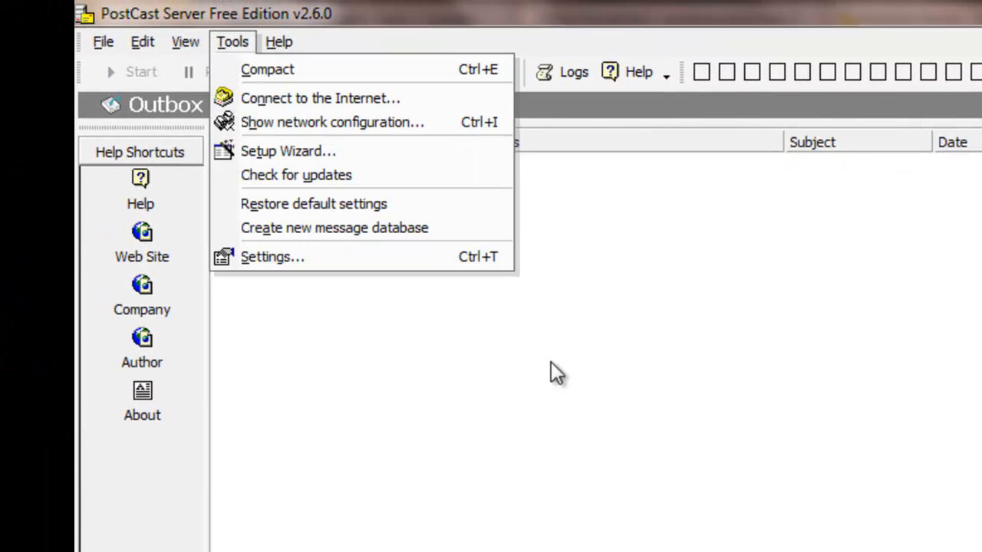
mouse_move(273, 258)
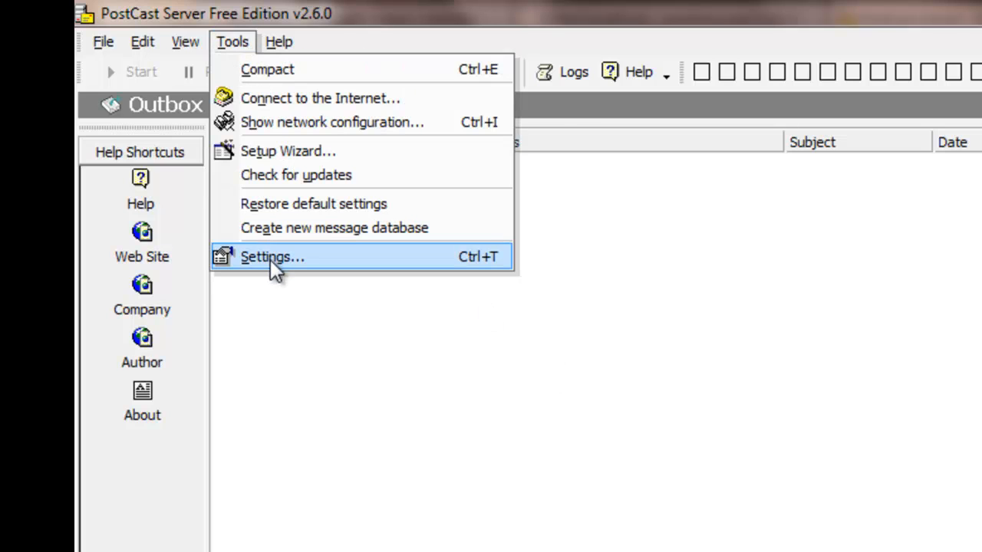
left_click(273, 258)
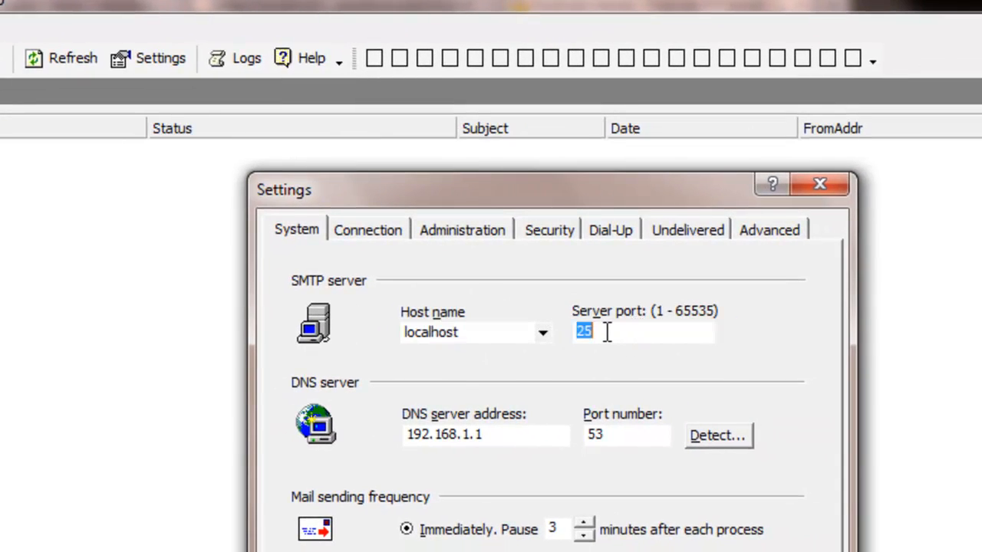
left_click(486, 434)
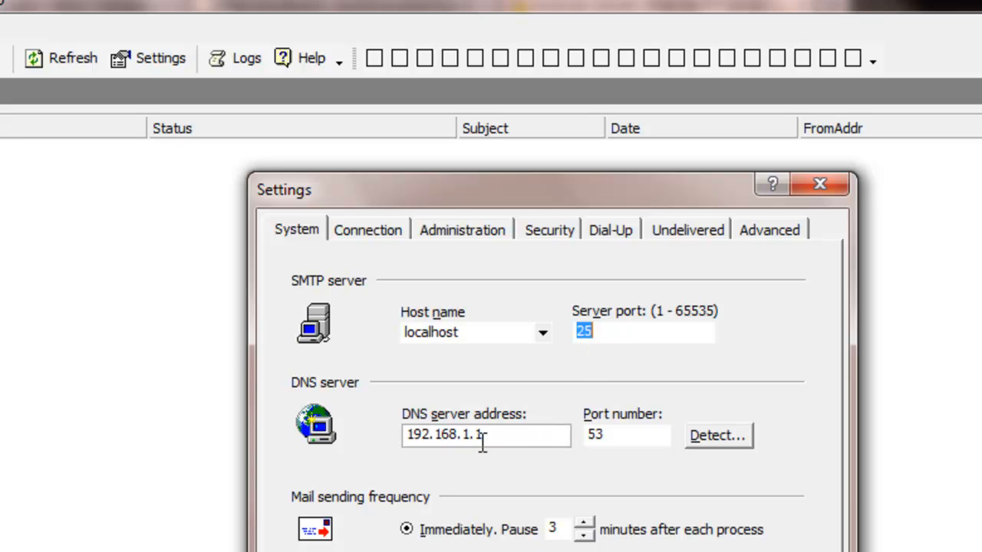
mouse_move(515, 442)
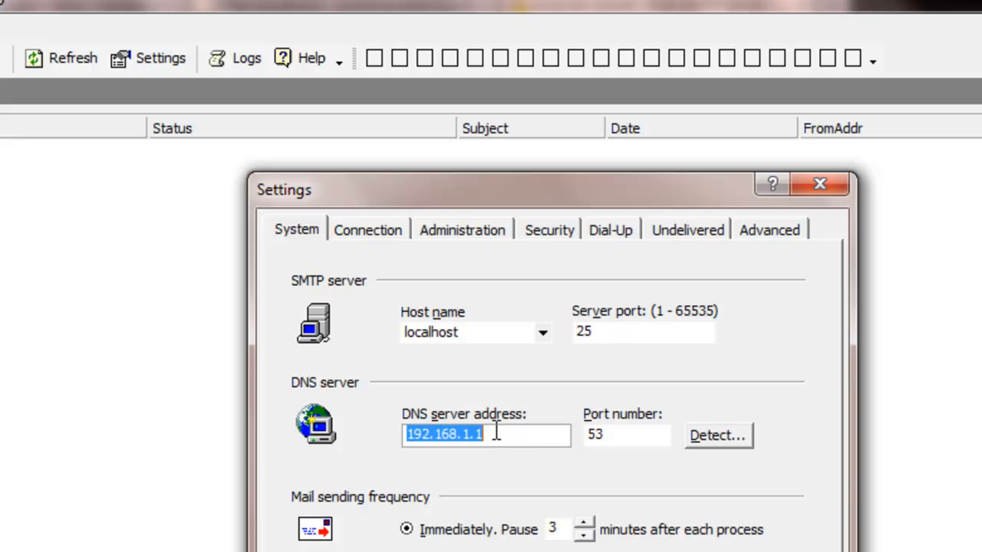
mouse_move(530, 445)
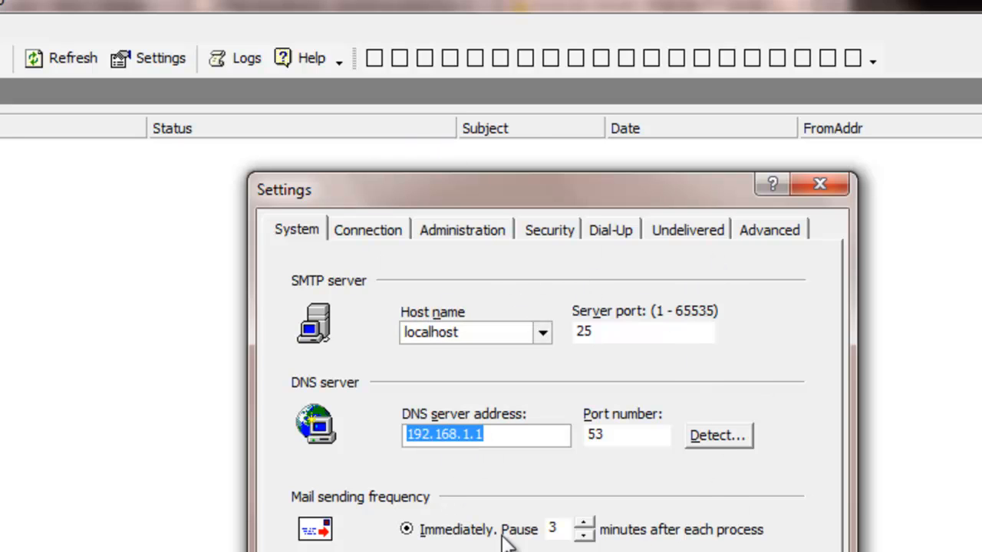
mouse_move(843, 184)
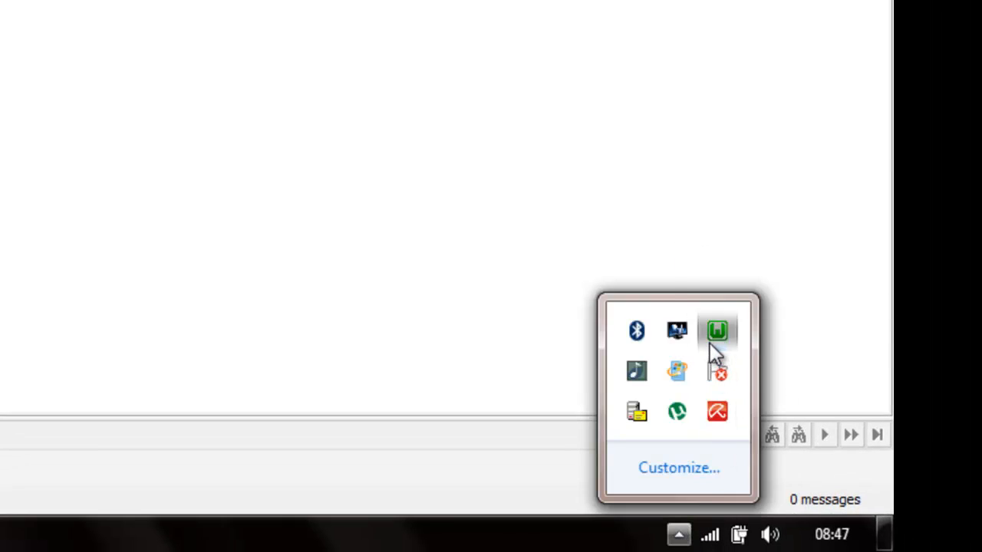
Find 'mail' in php.ini until the [mail function] section with SMTP = localhost shows.
left_click(717, 330)
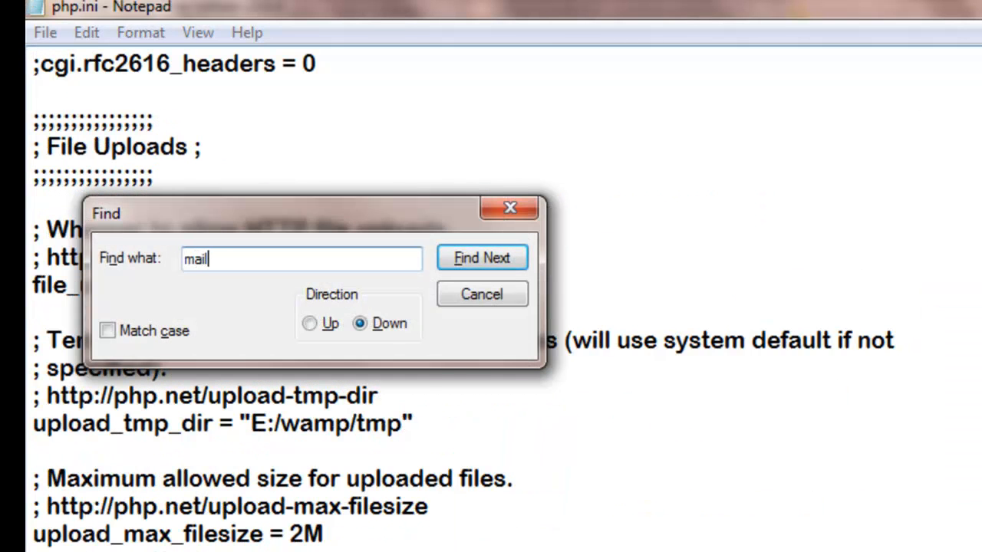
left_click(481, 258)
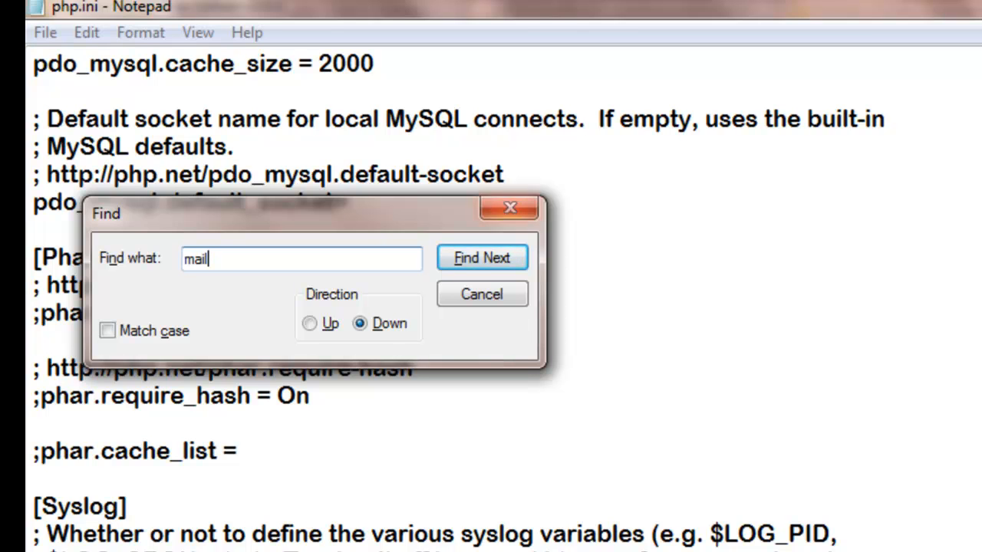
left_click(482, 258)
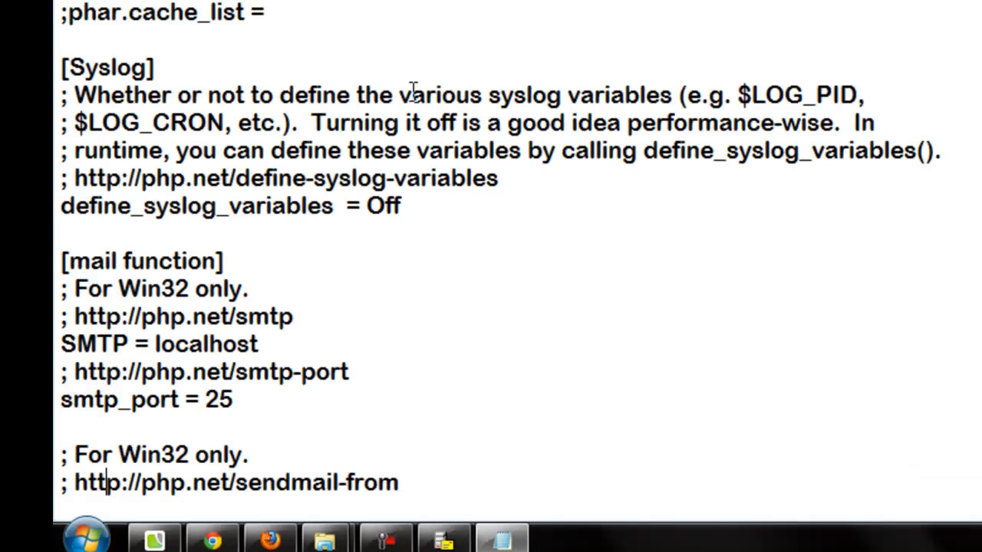
Check the sendmail_from line under [mail function], then leave php.ini for Intype.
scroll("down", 3)
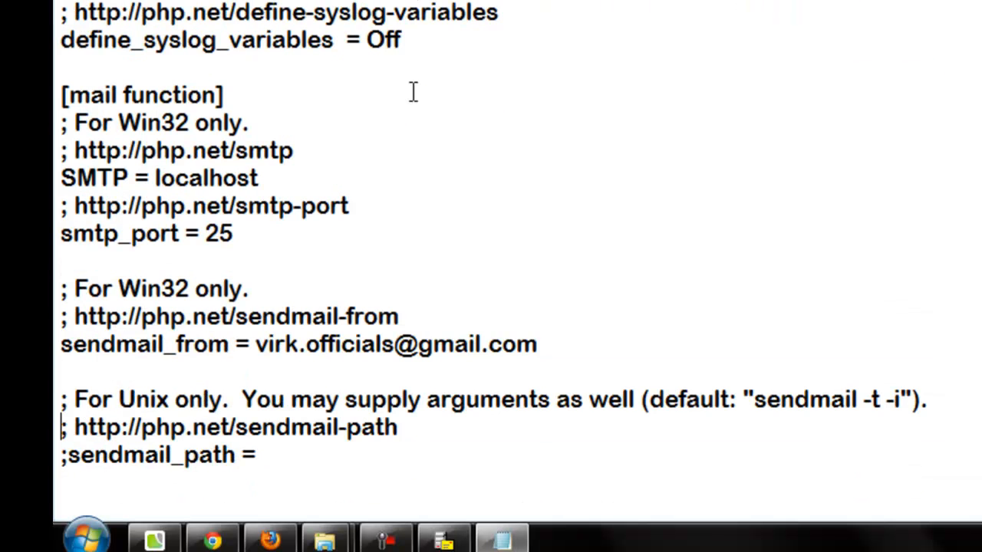
triple_click(298, 343)
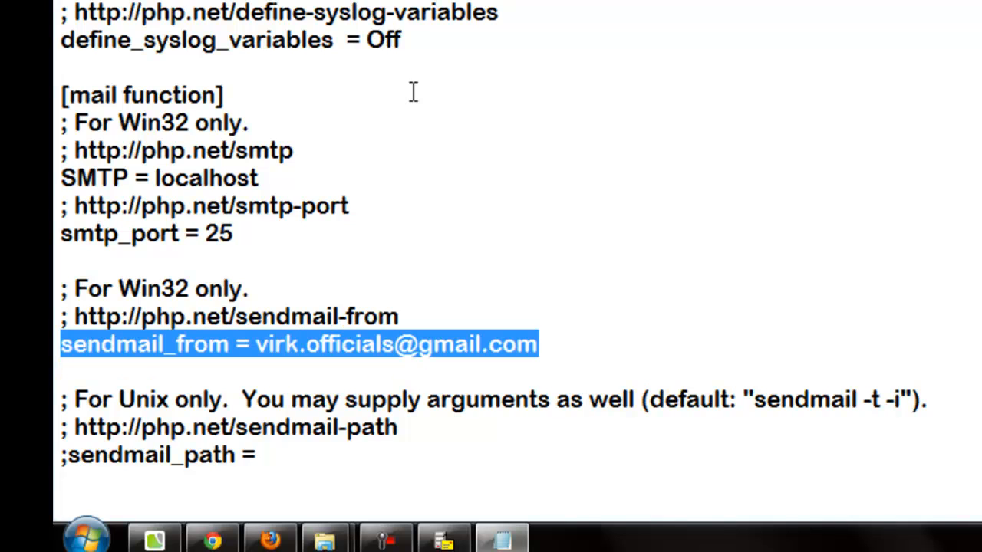
left_click(264, 343)
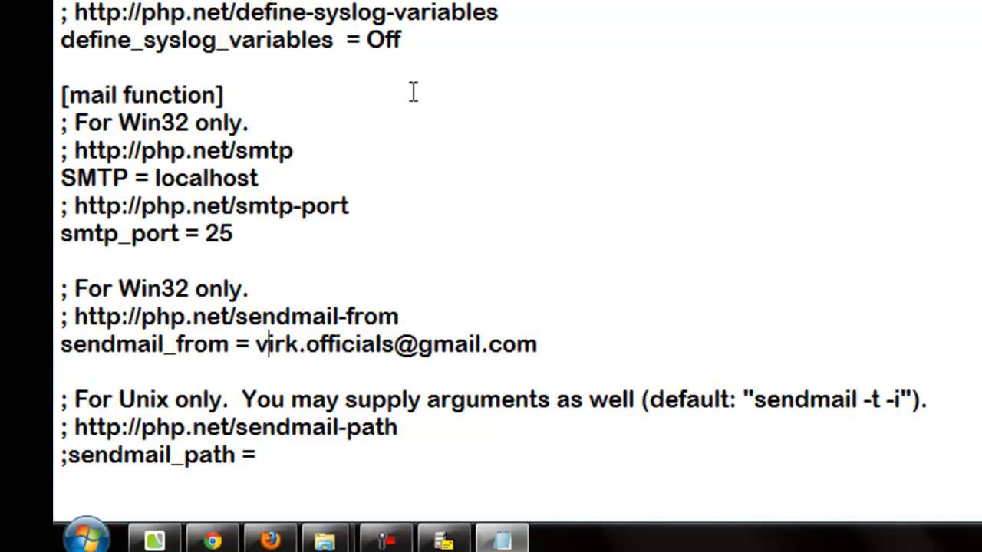
left_click(537, 343)
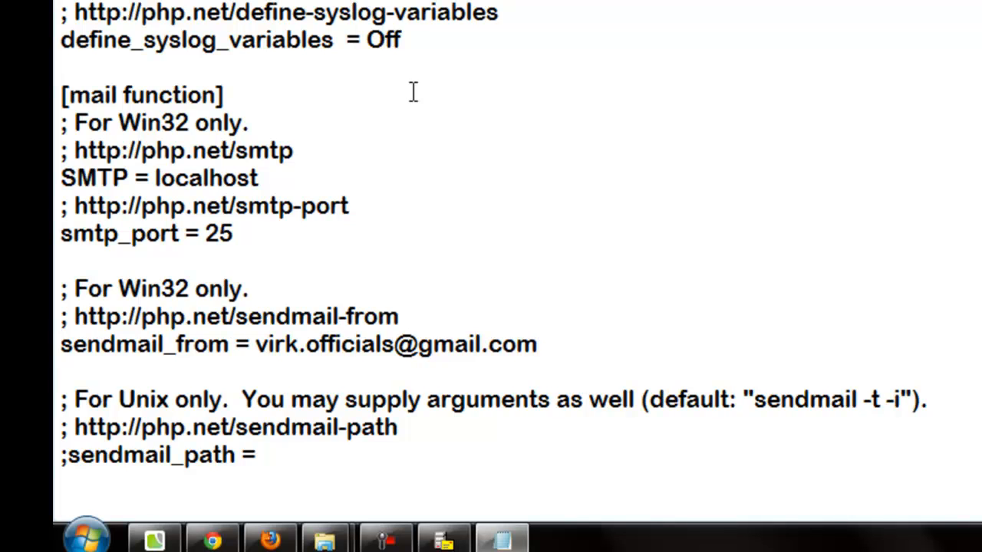
mouse_move(417, 104)
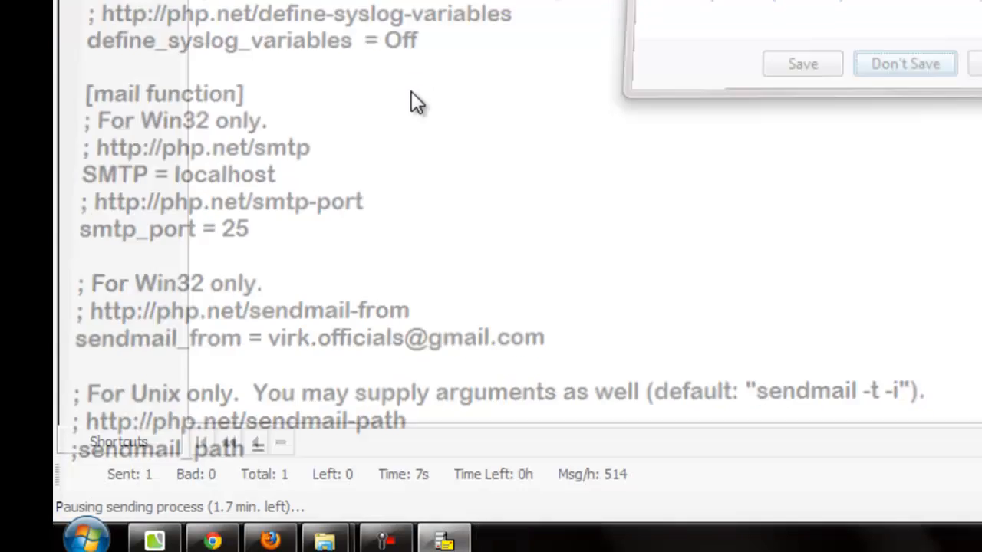
key("alt+tab")
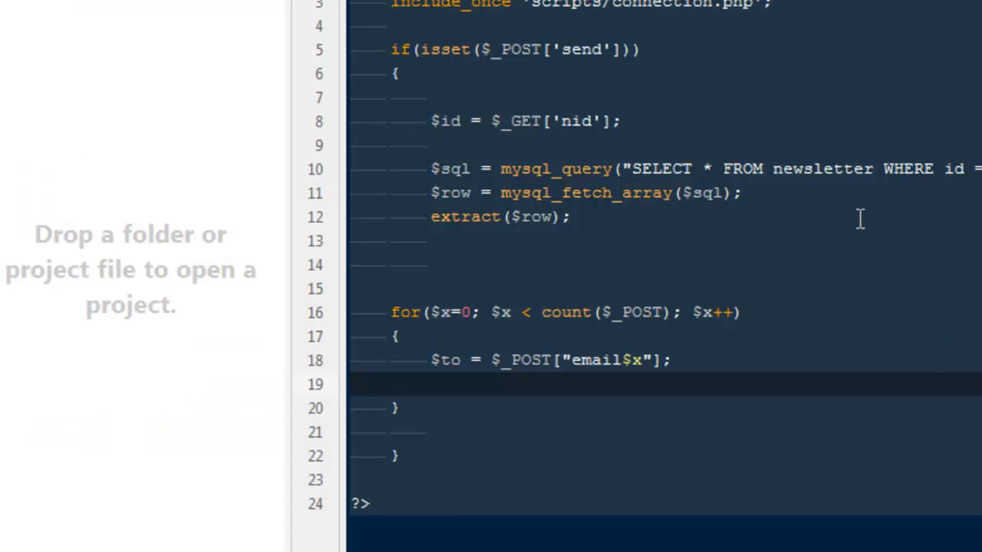
mouse_move(828, 329)
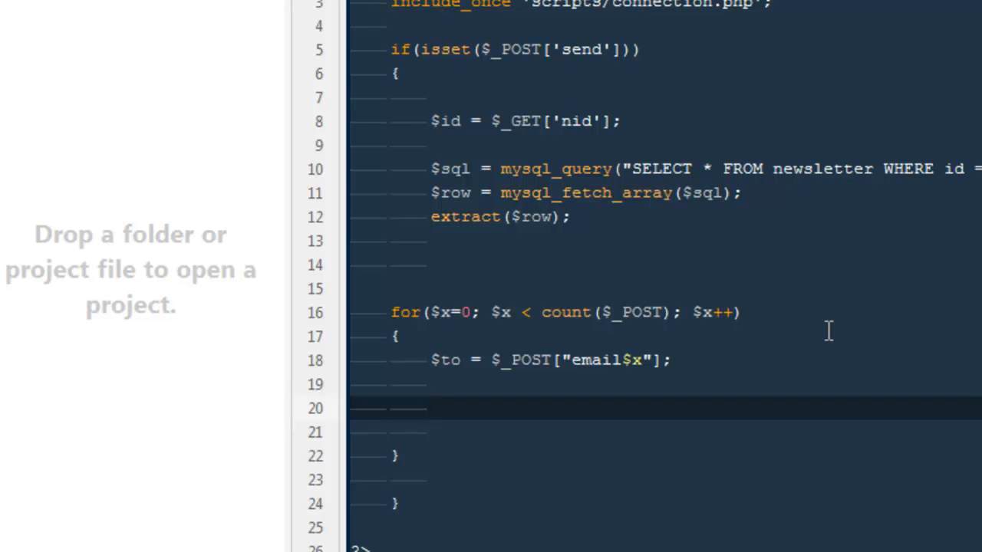
Start line 20 with $body = and the pasted img tag, removing images/testing.jpg.
type("$")
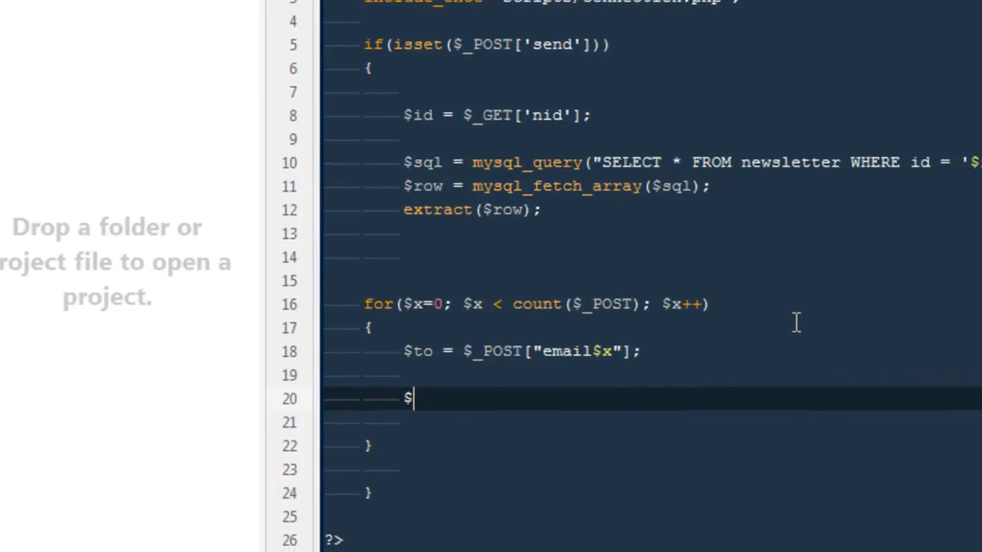
type("body")
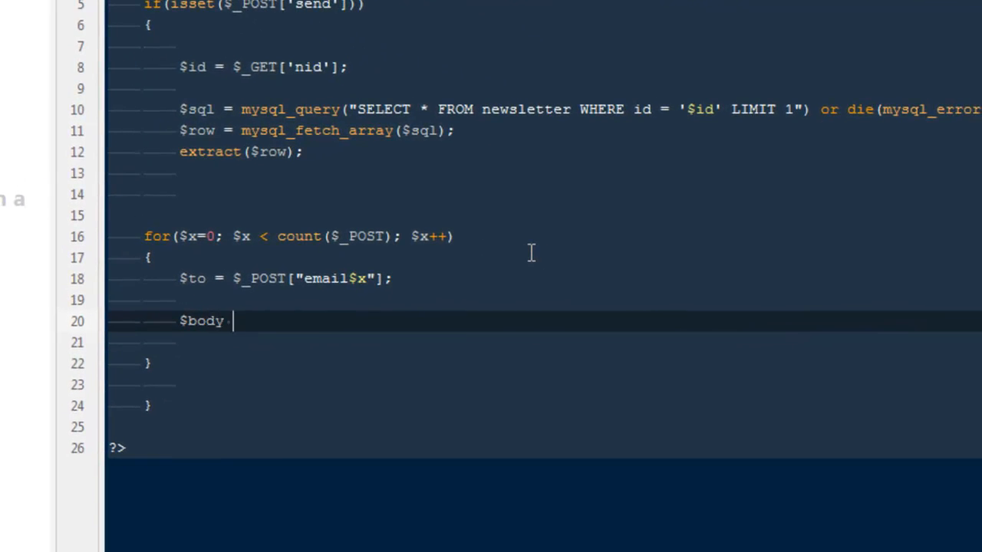
type("=")
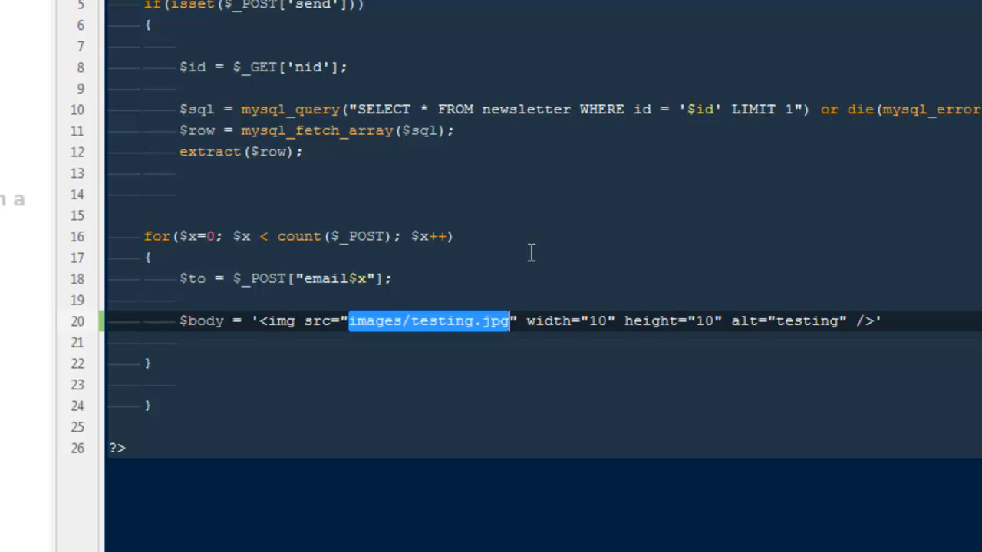
left_click(531, 253)
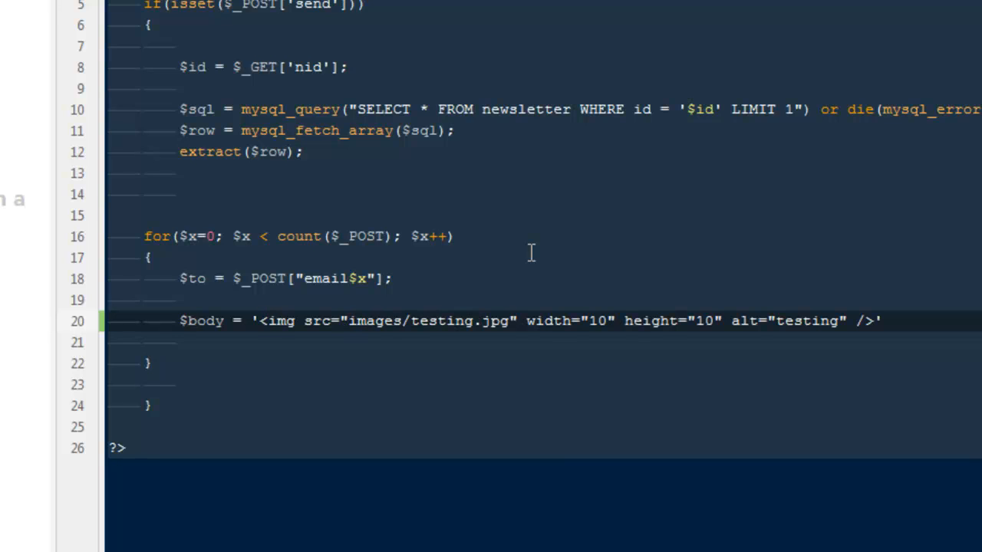
double_click(427, 320)
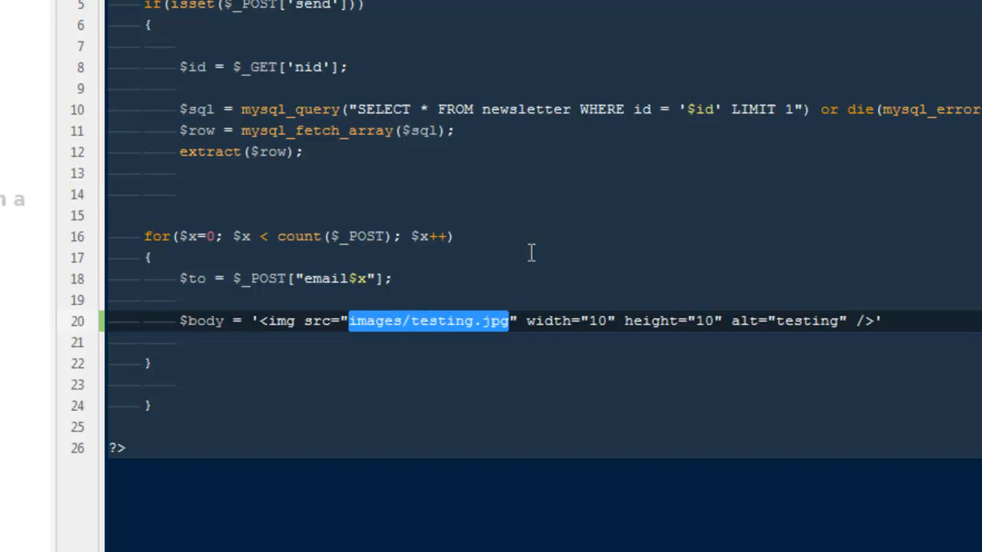
key("Delete")
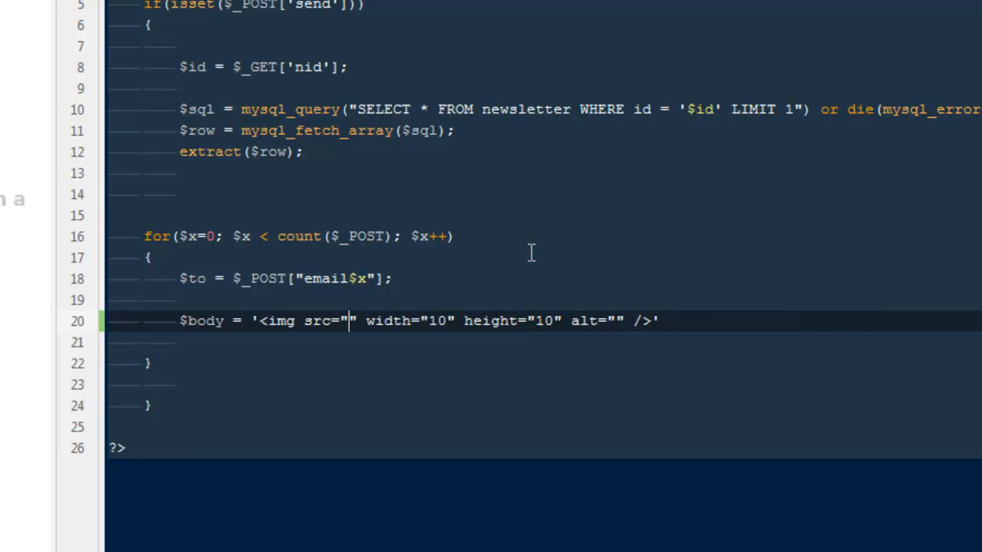
type("tt")
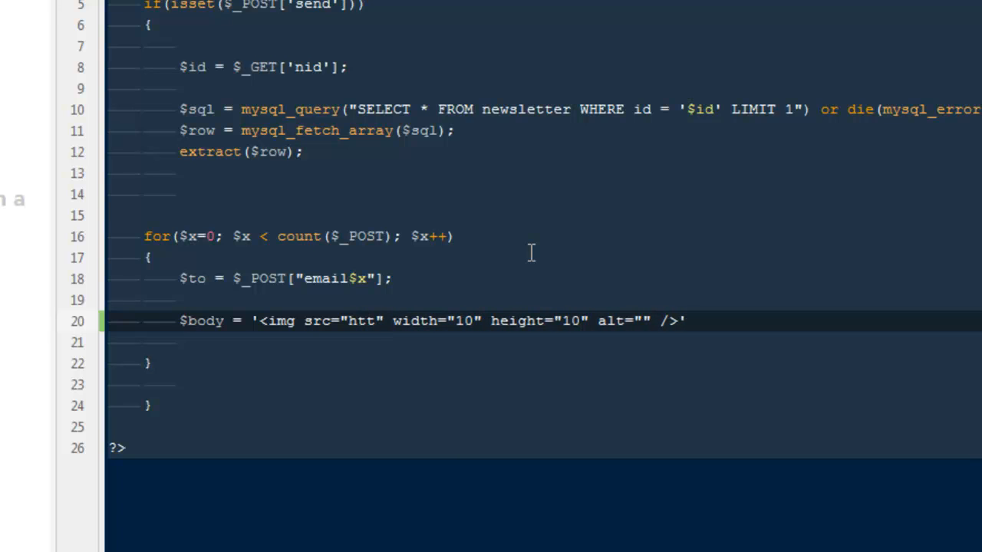
type("p://")
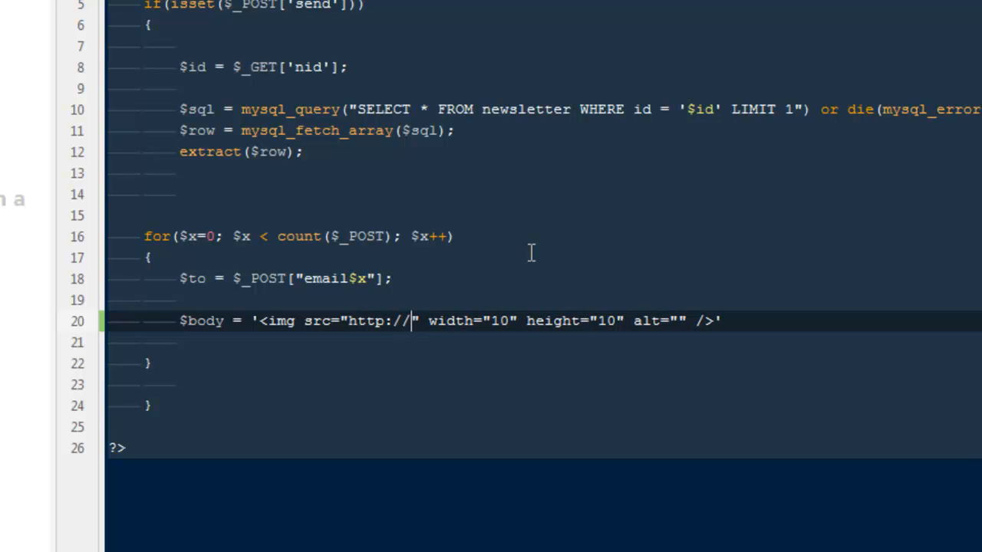
type("localhost/")
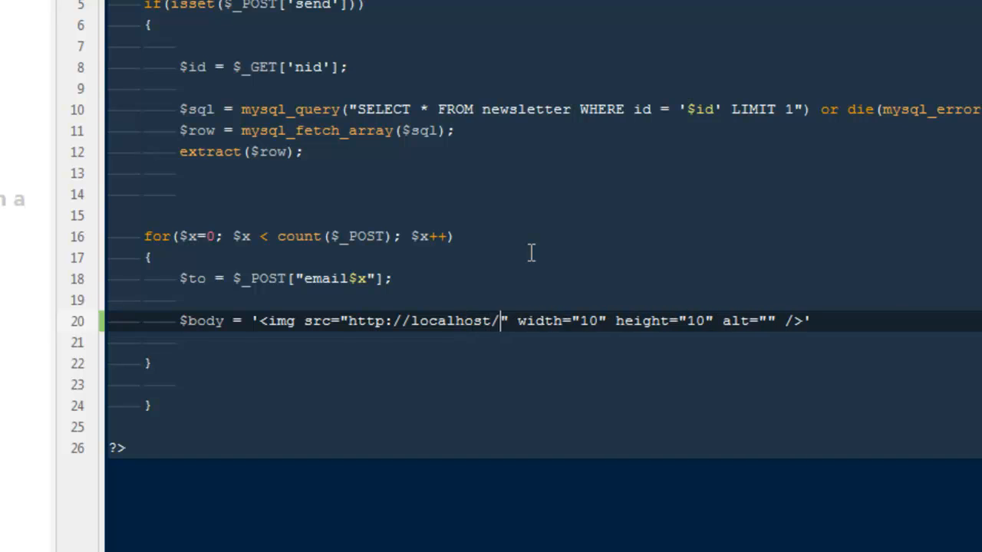
type("n")
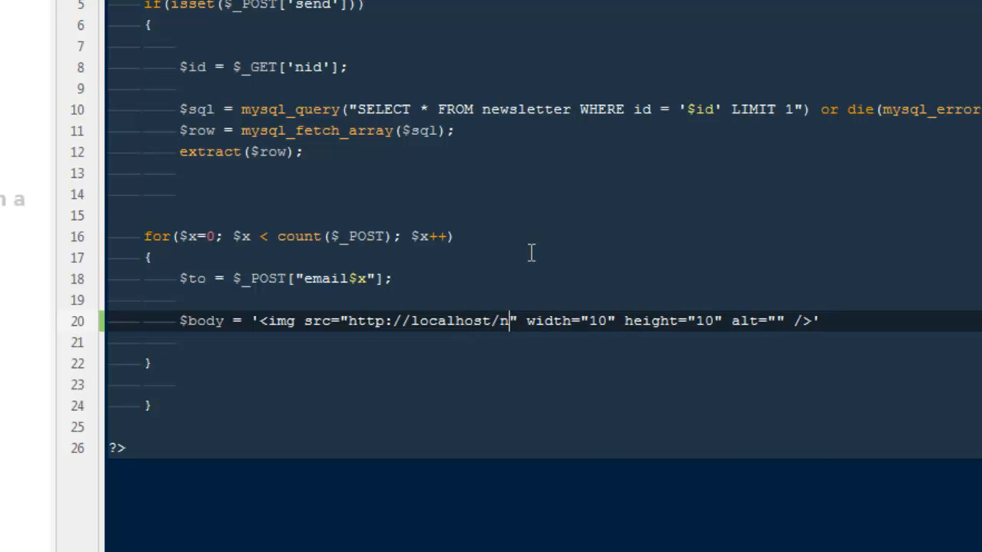
type("ewsletter/")
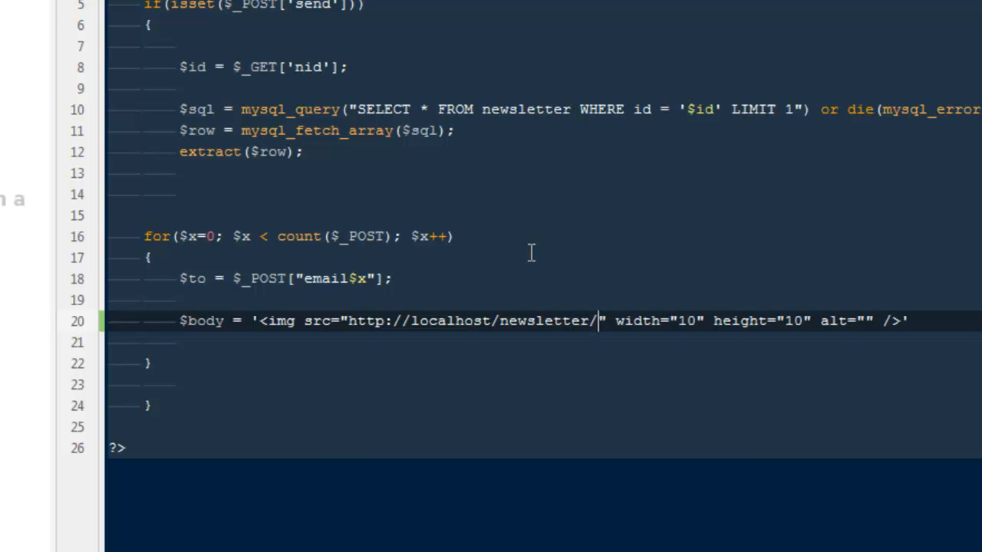
type("trackemai")
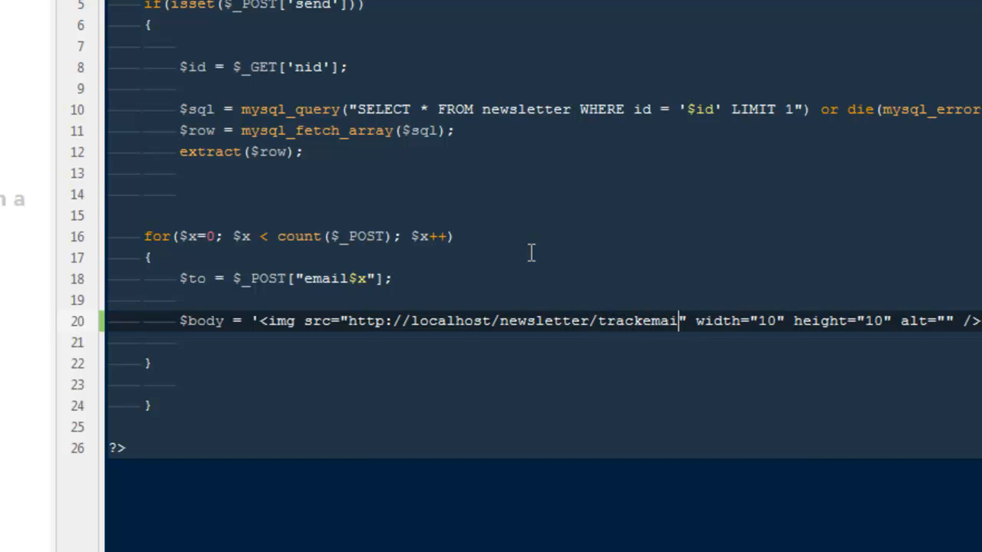
type(".php?")
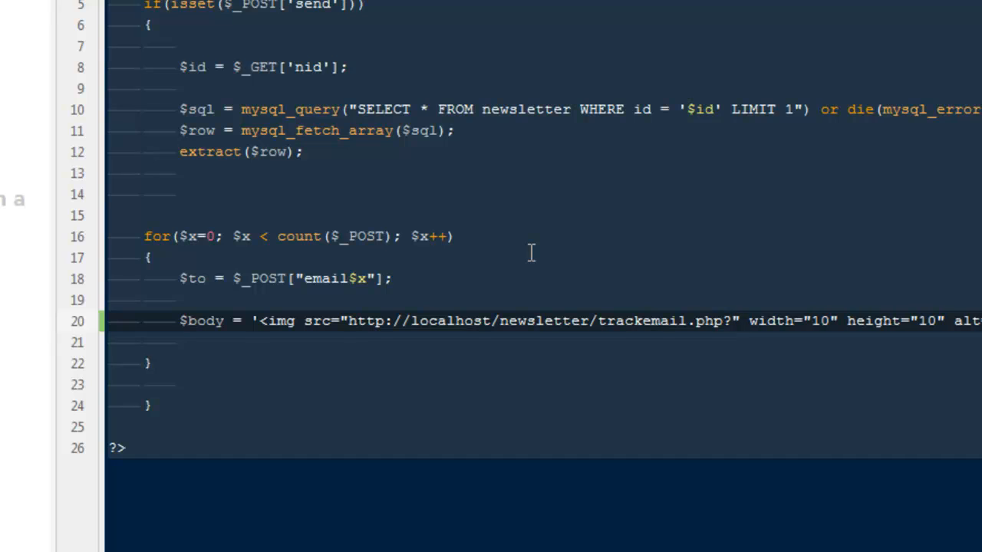
type("edid")
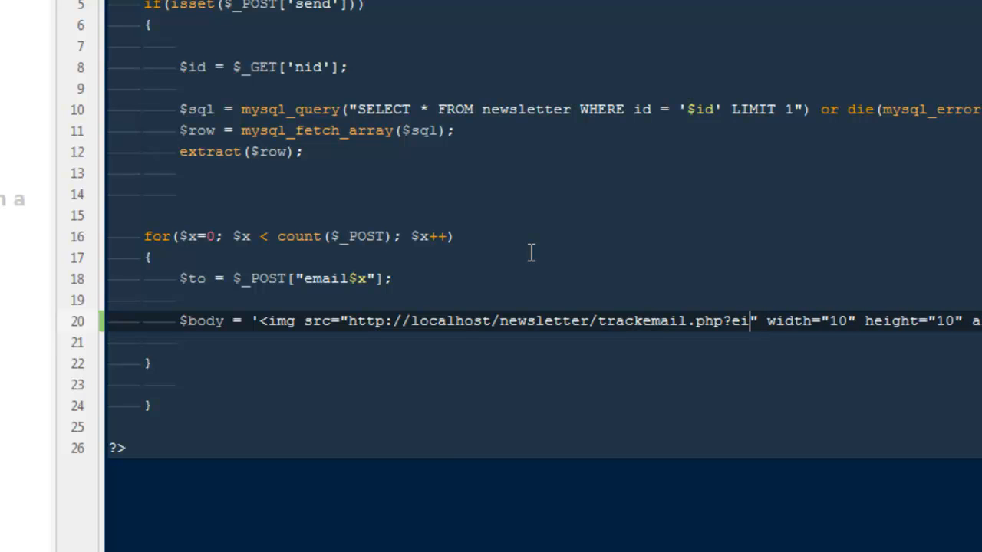
type("d='")
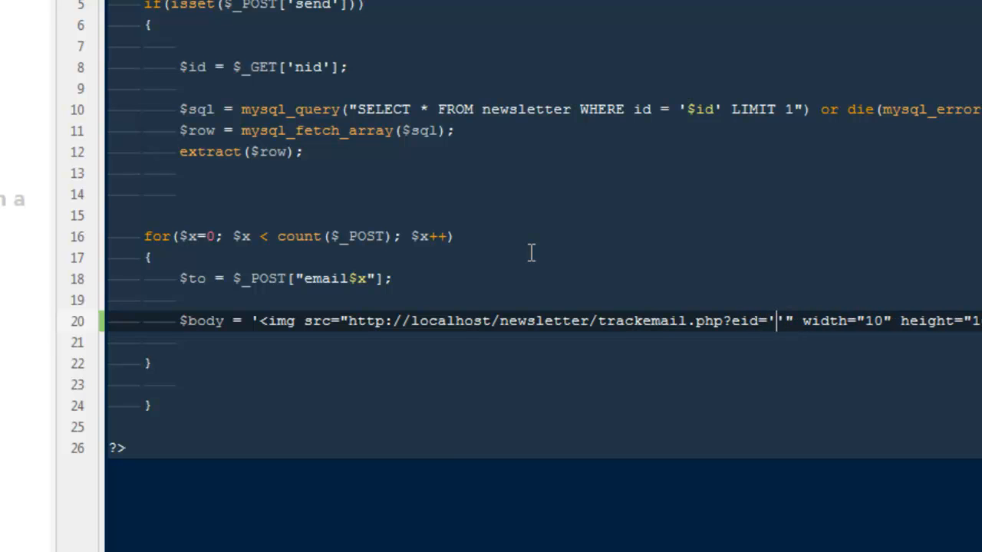